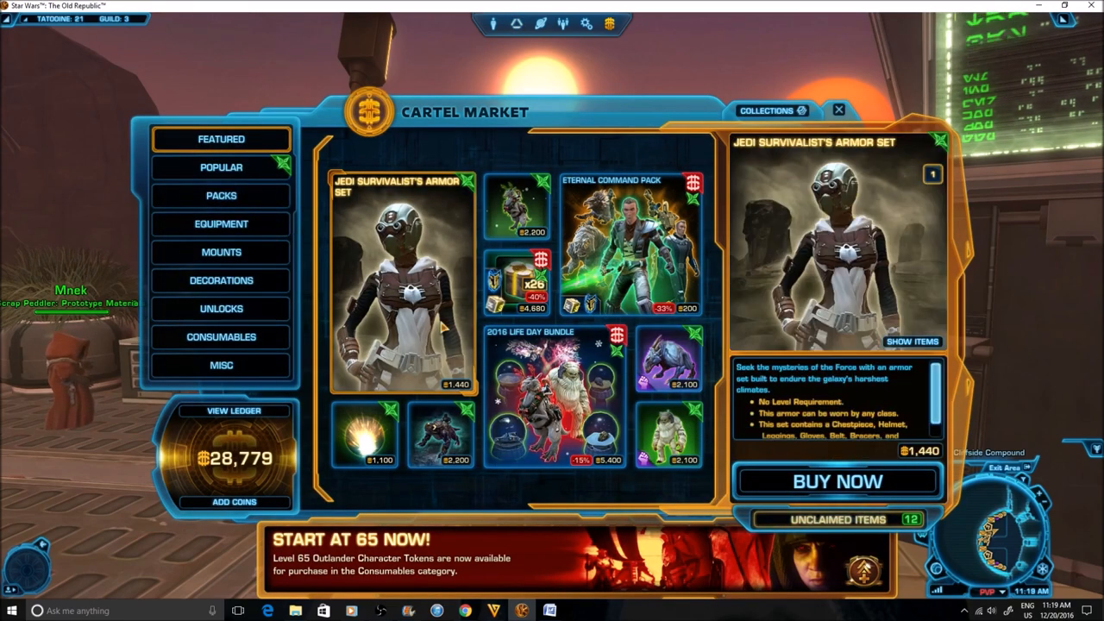
- Preview the Festive Tauntaun mount and Imperial Bastion's Armor Set, then browse the Unlocks category
click(512, 222)
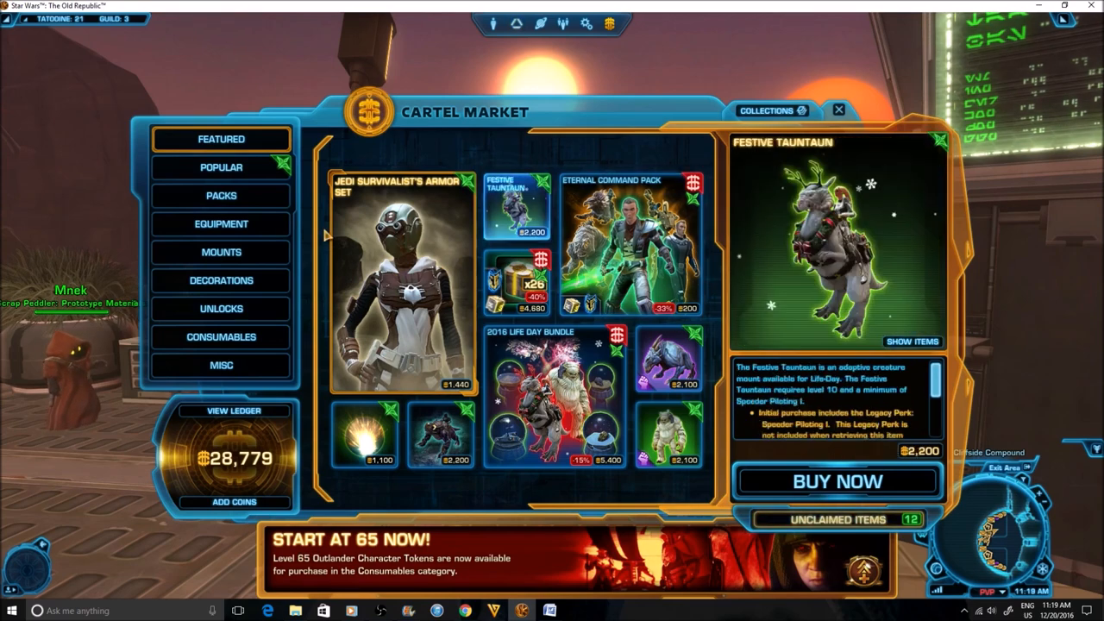
click(221, 224)
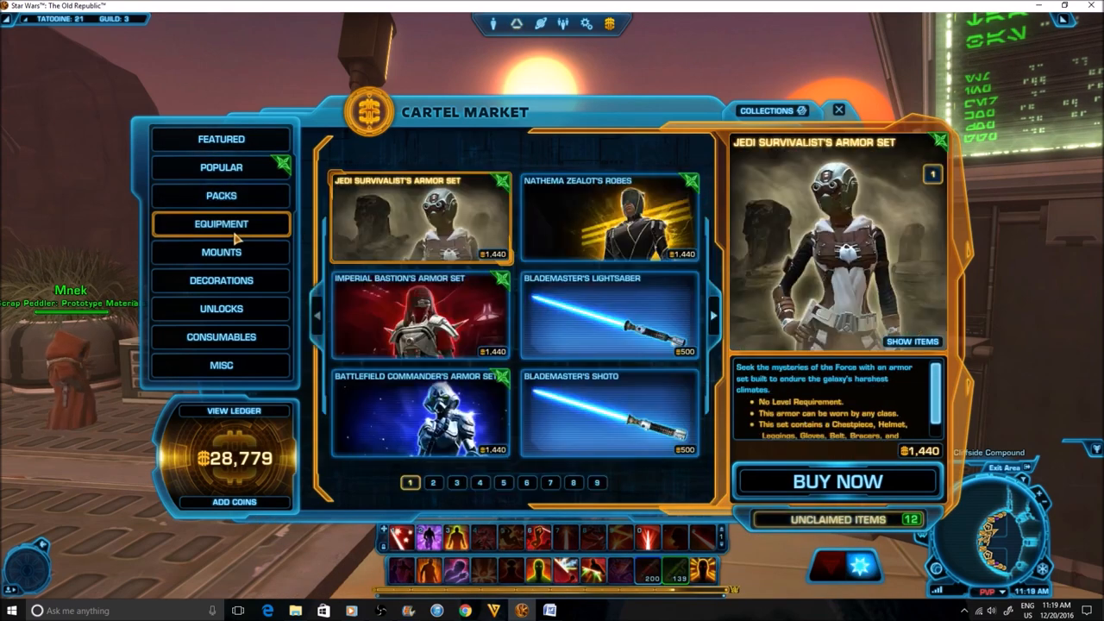
click(410, 322)
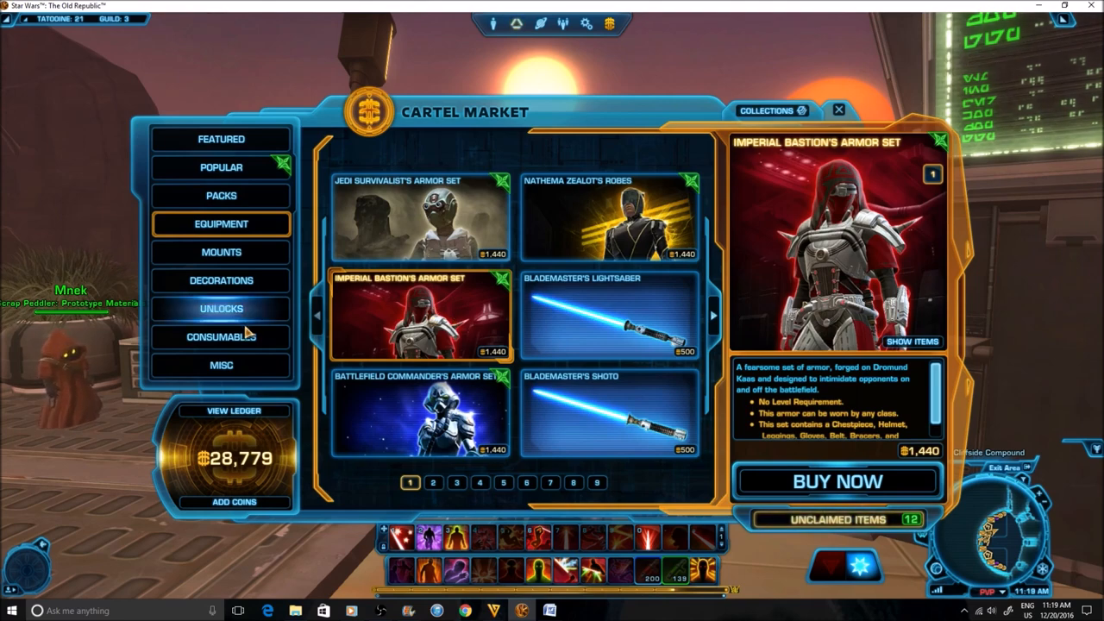
click(221, 307)
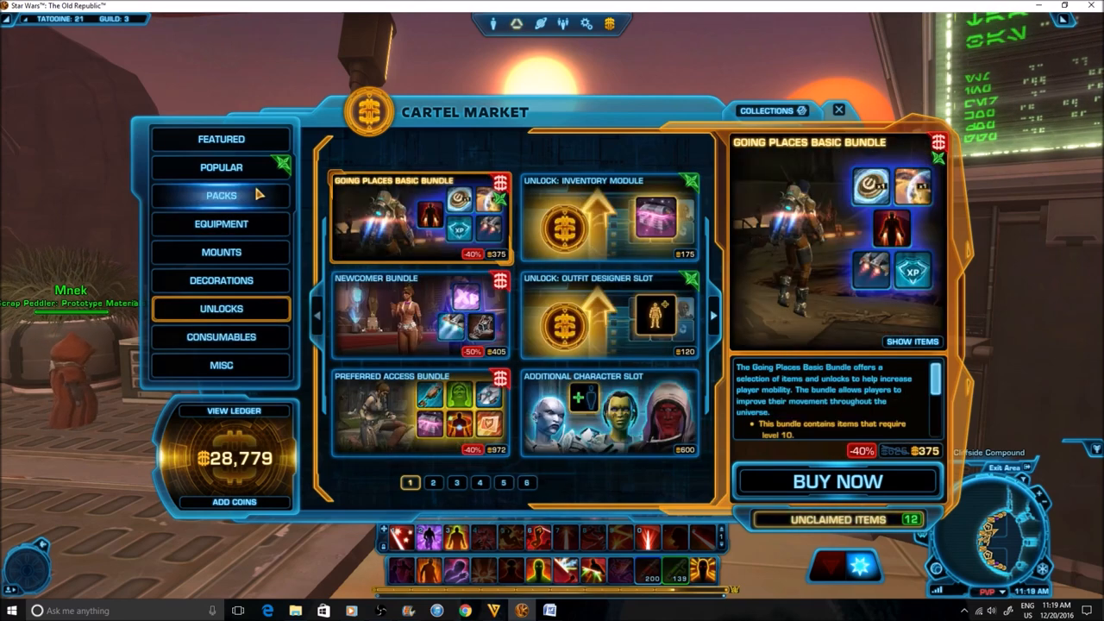
- Return to Featured and preview the Tuk'ata and Wampa creature companions
click(220, 138)
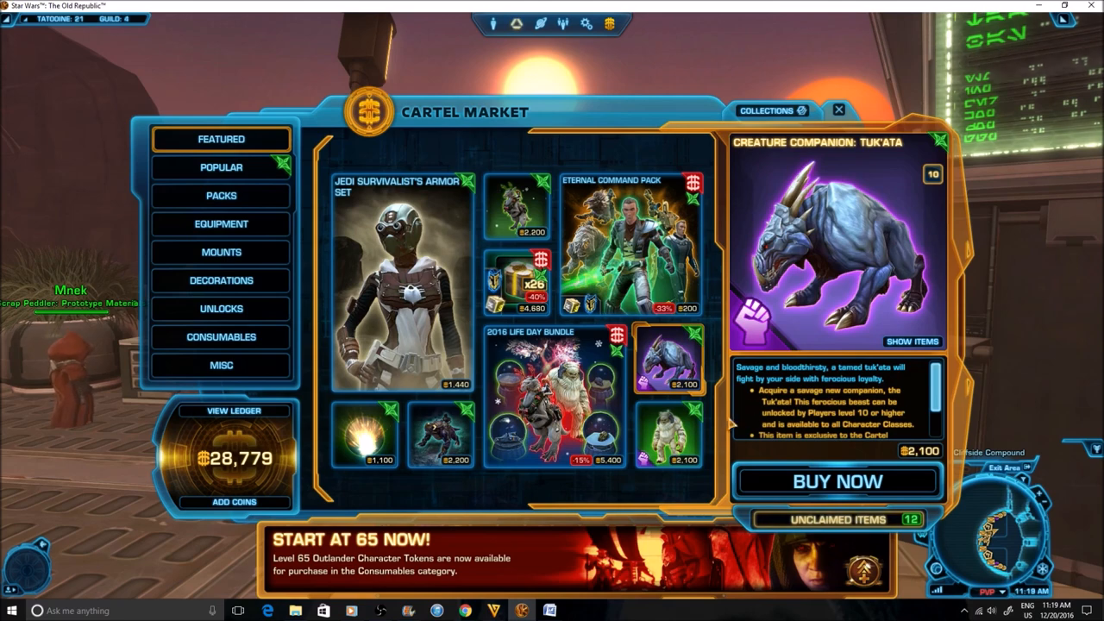
click(669, 440)
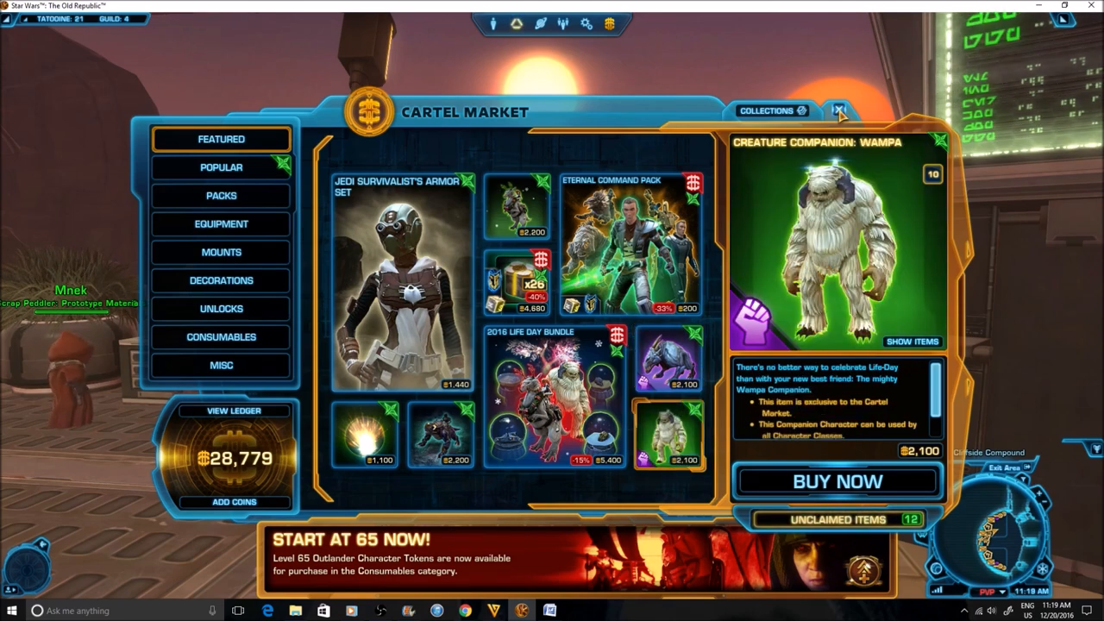
click(840, 110)
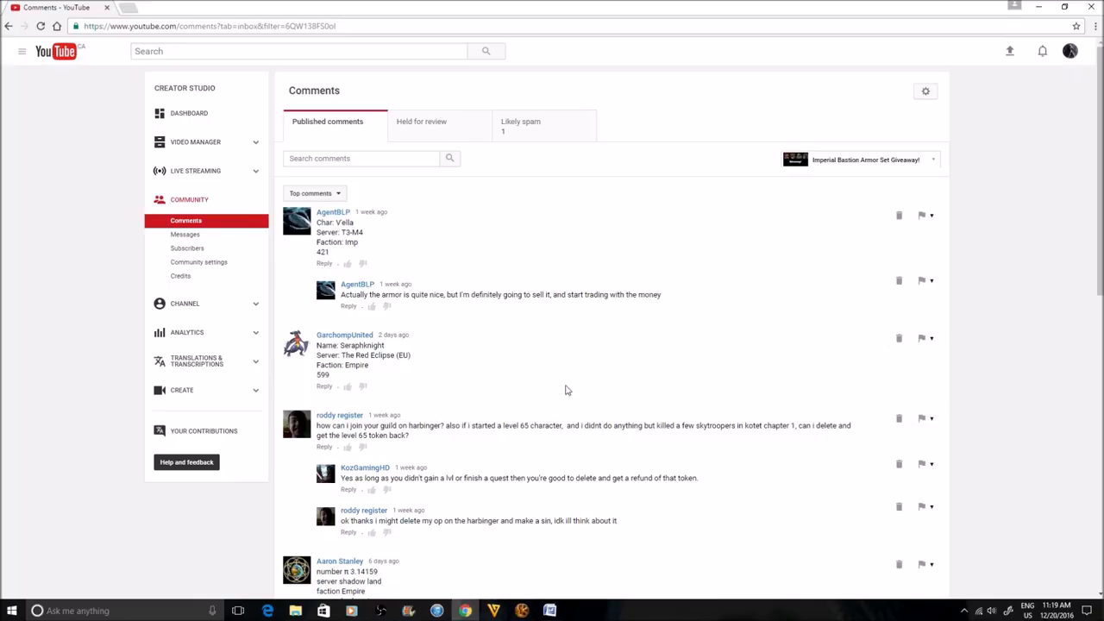
mouse_move(572, 303)
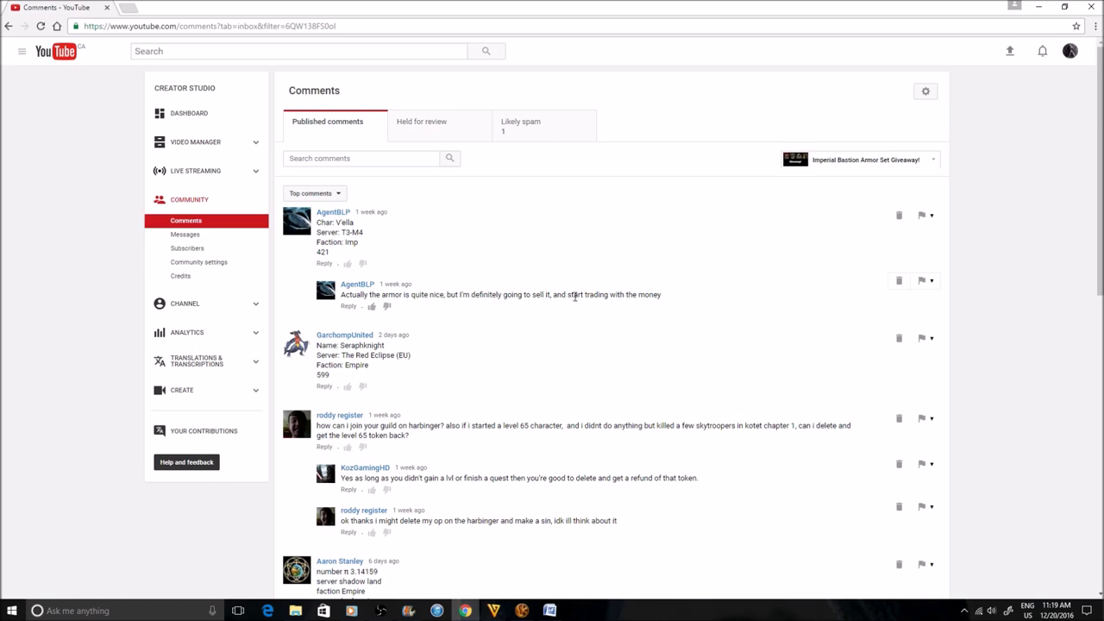
- Approve the giveaway entry comment flagged as likely spam
click(528, 121)
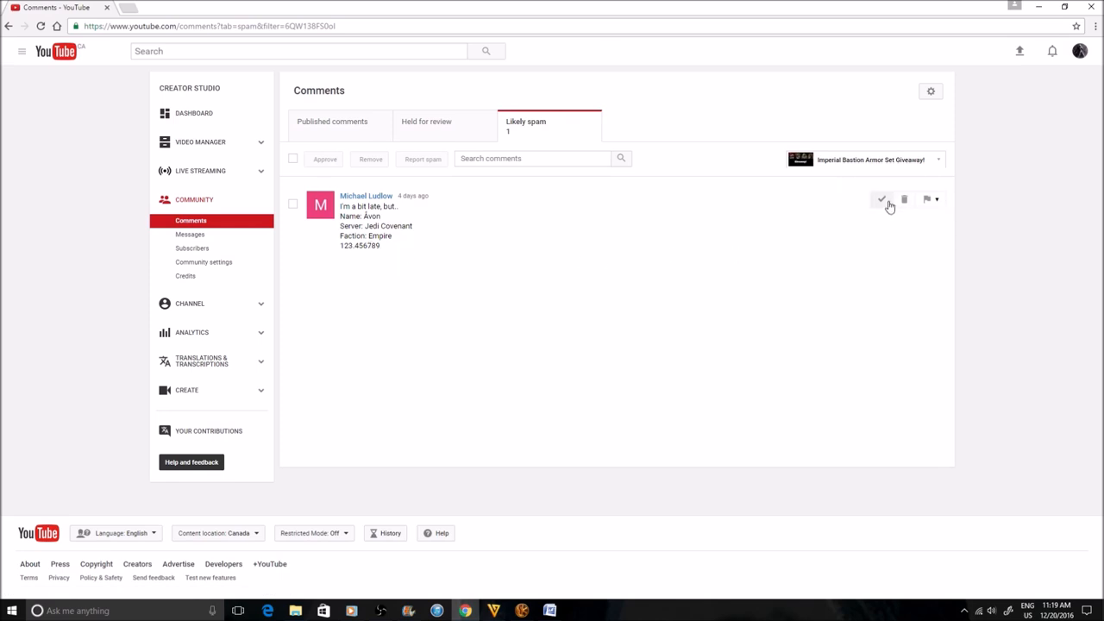
click(880, 200)
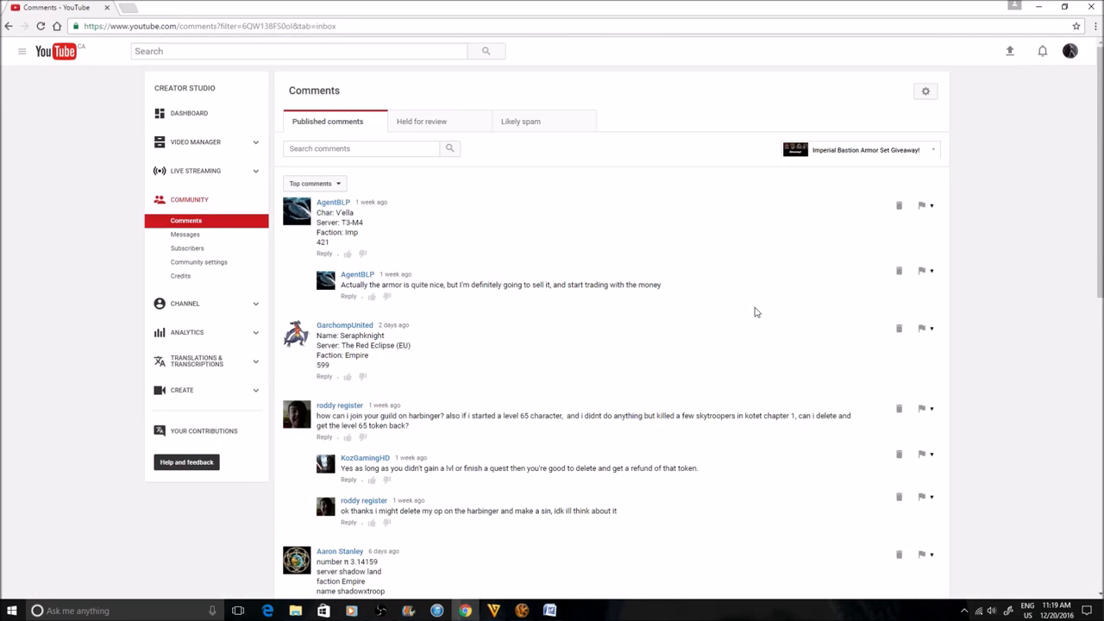
- Scroll through the comments, loading more repeatedly until every giveaway entry is shown
scroll(down, 3)
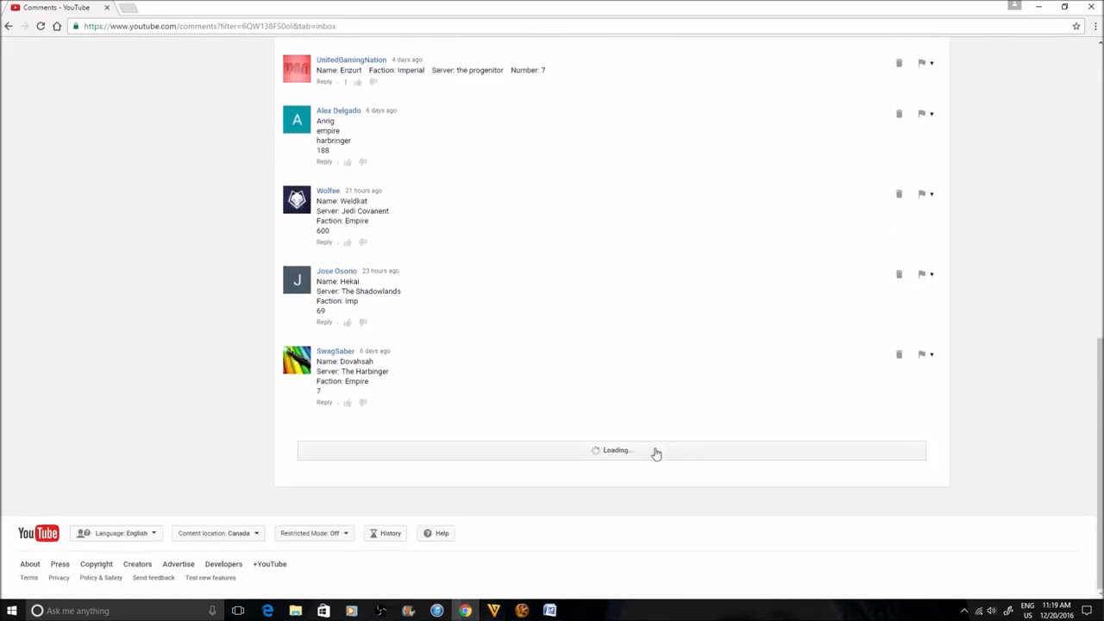
scroll(down, 3)
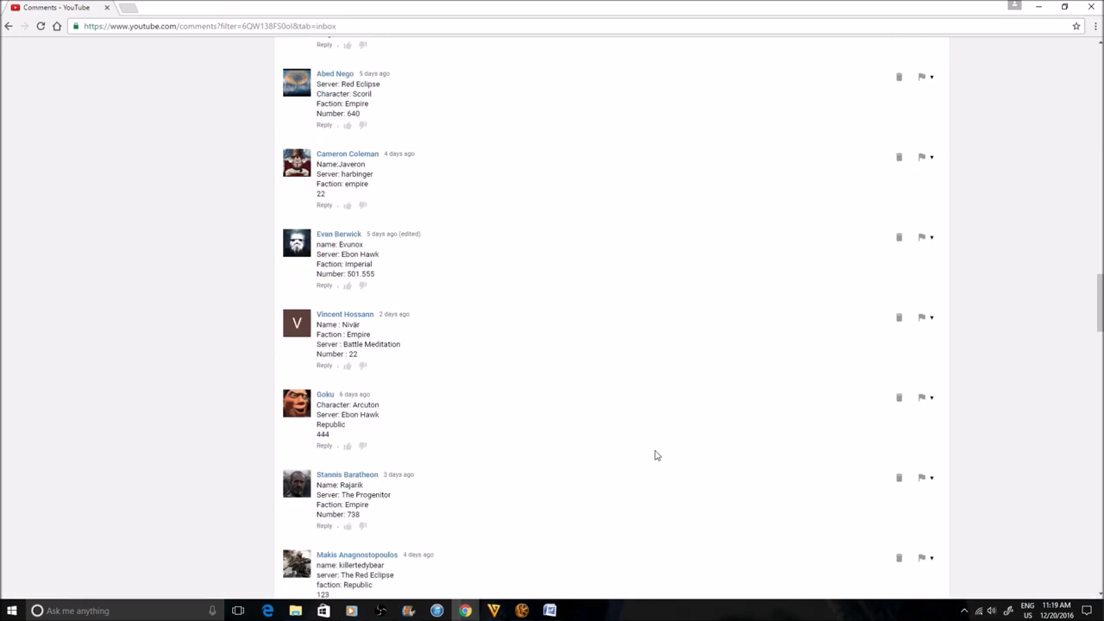
scroll(down, 3)
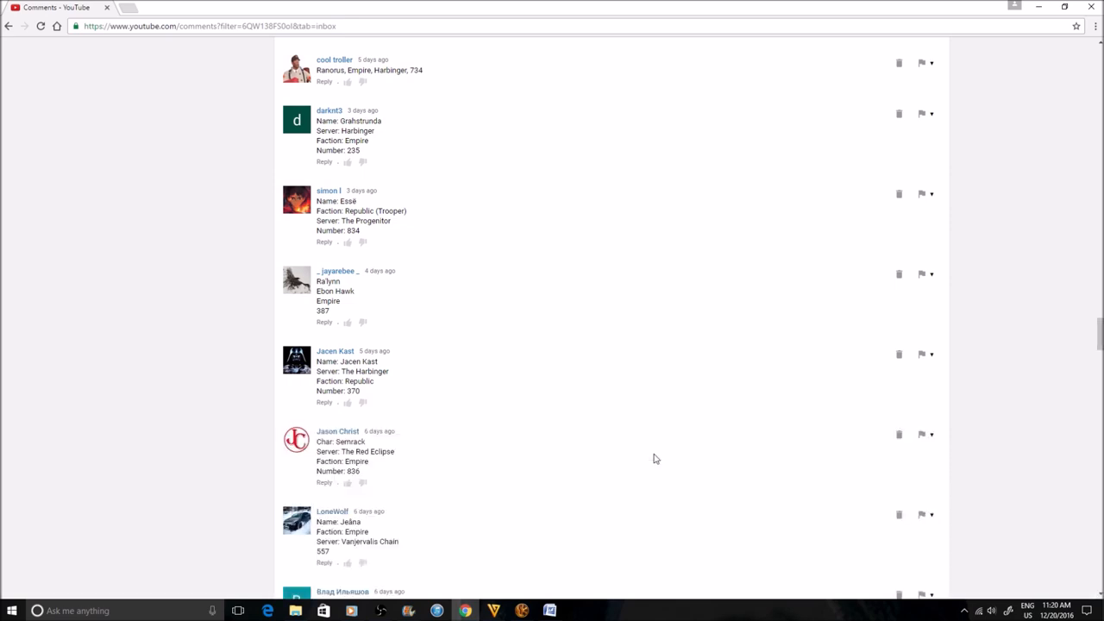
scroll(down, 3)
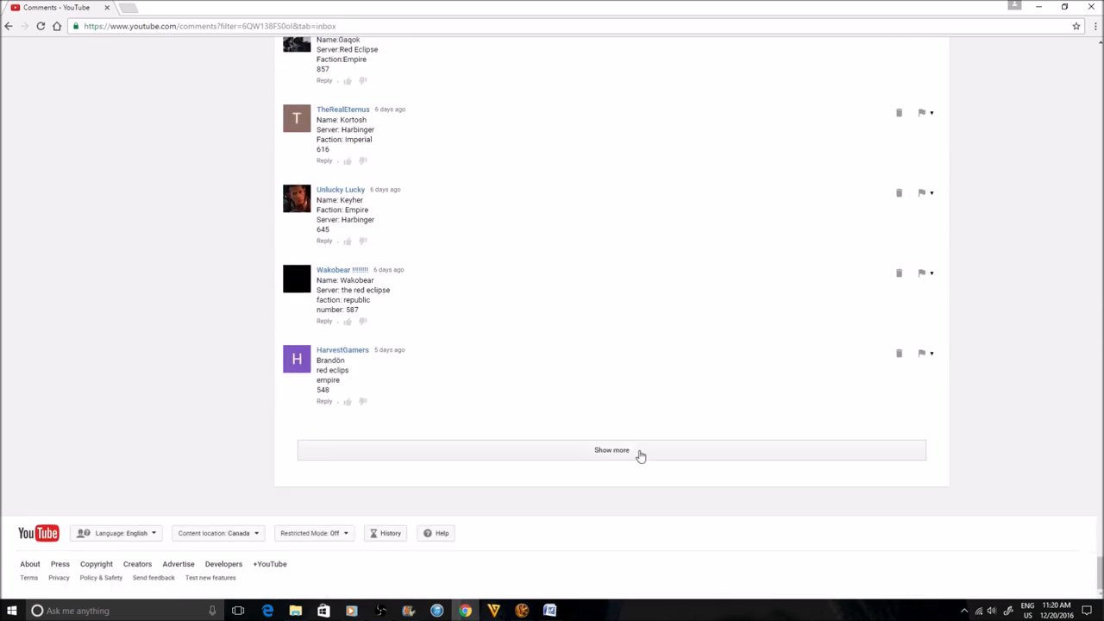
click(610, 450)
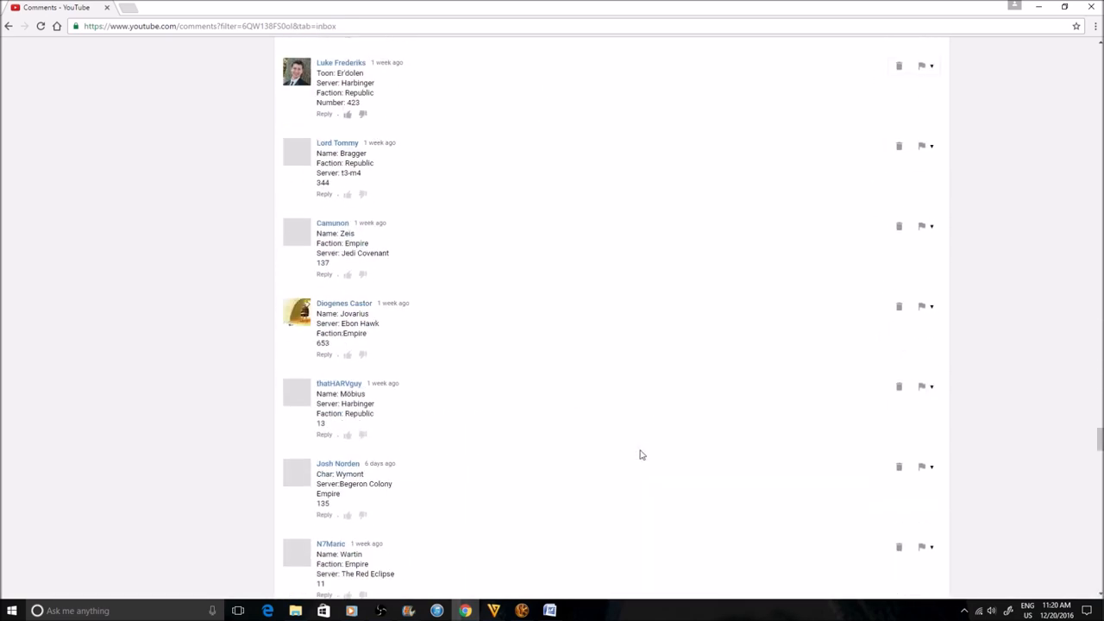
scroll(down, 3)
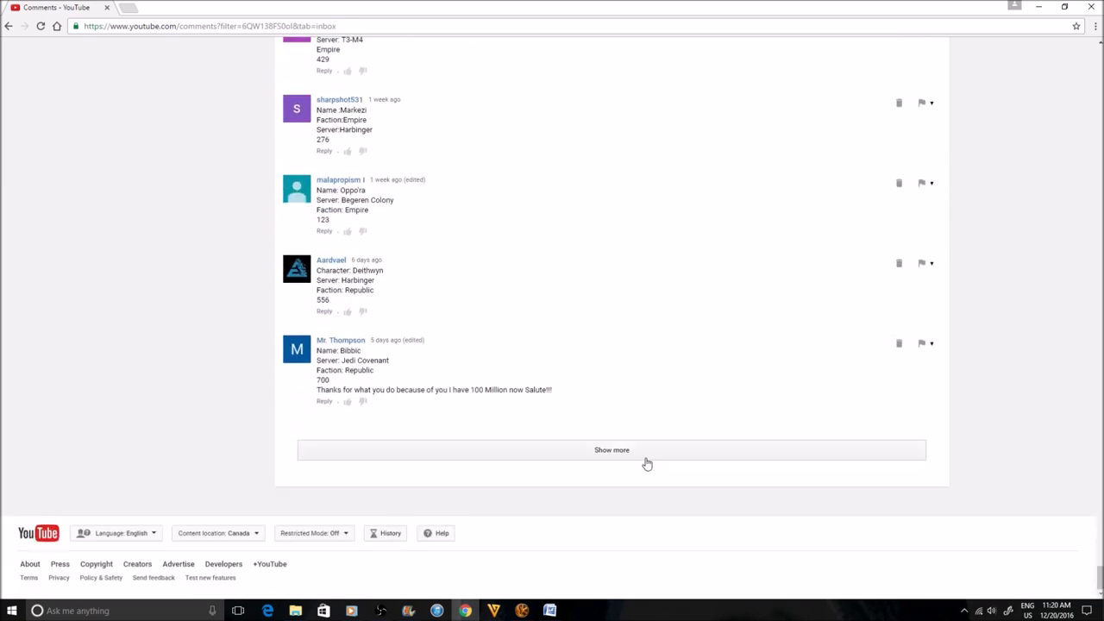
click(610, 449)
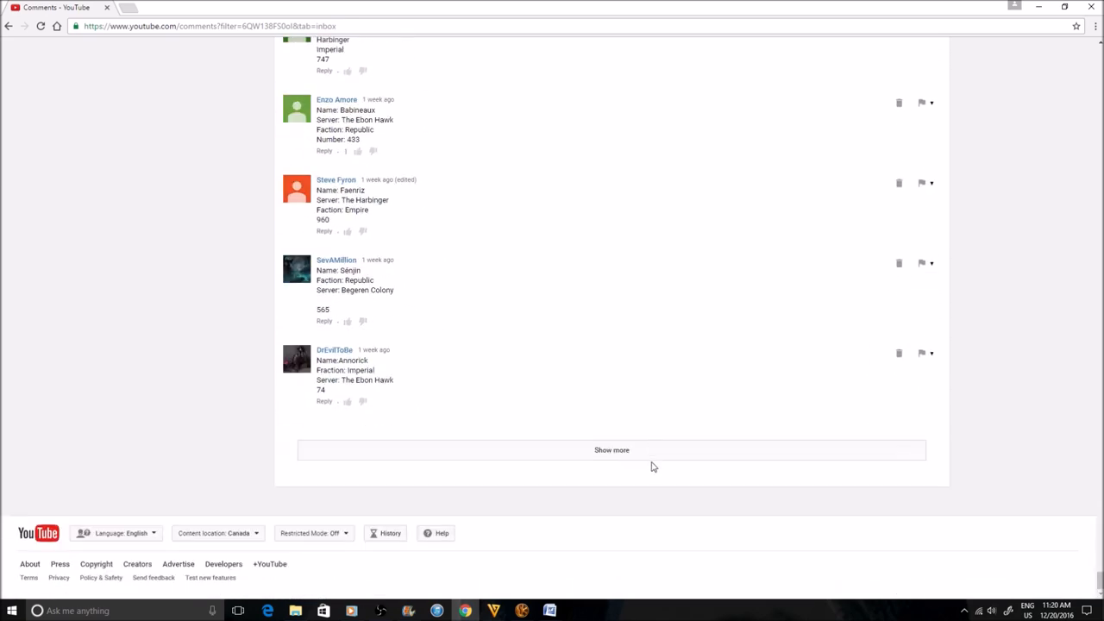
click(610, 448)
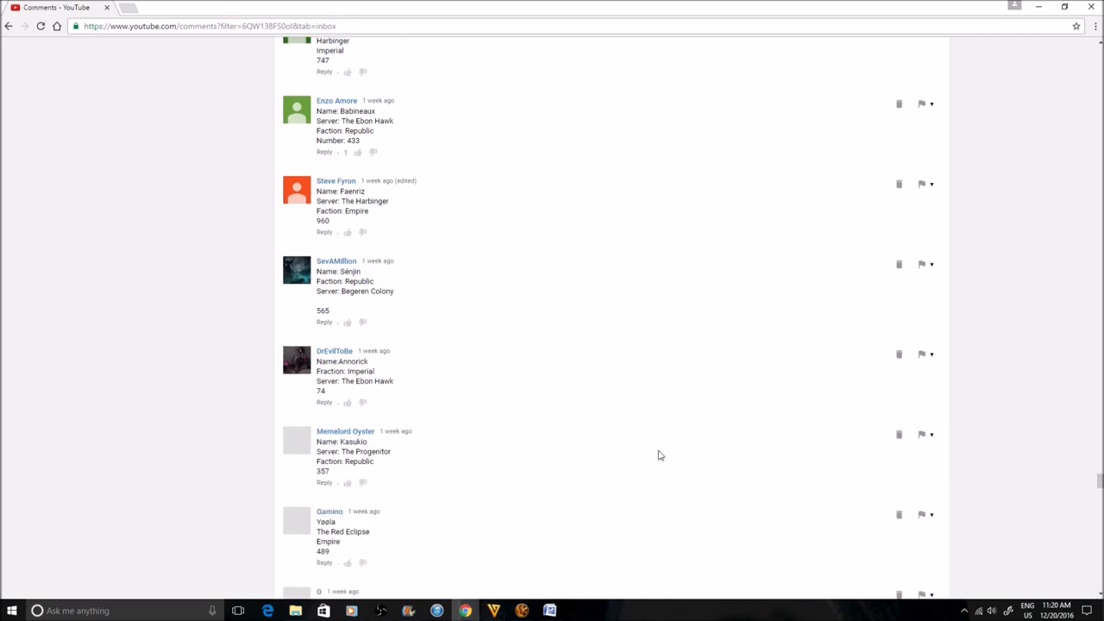
scroll(down, 3)
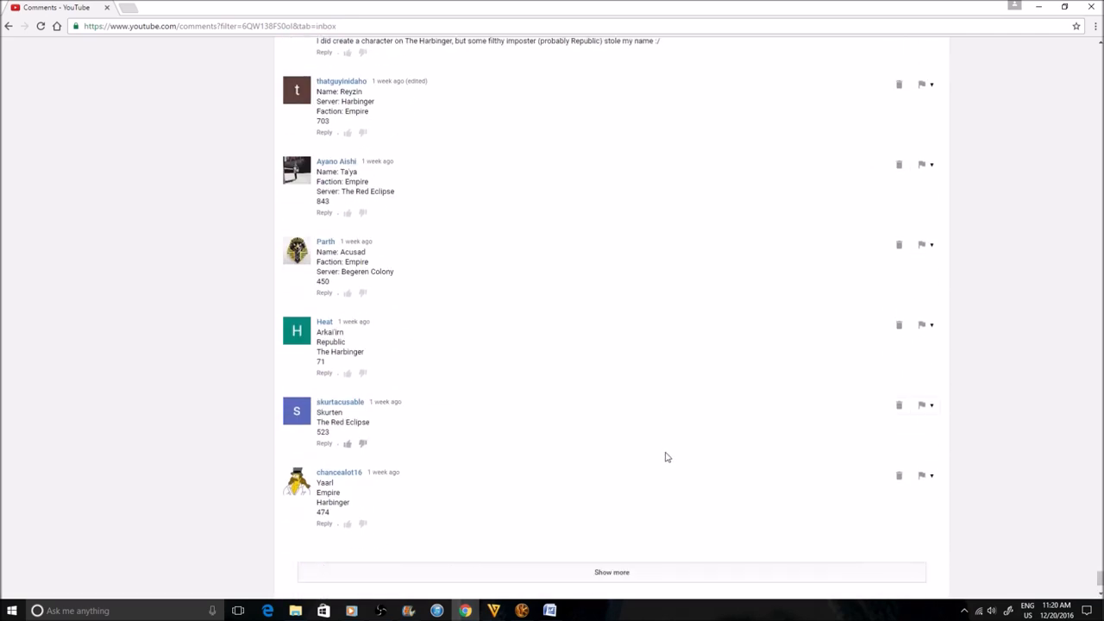
click(611, 572)
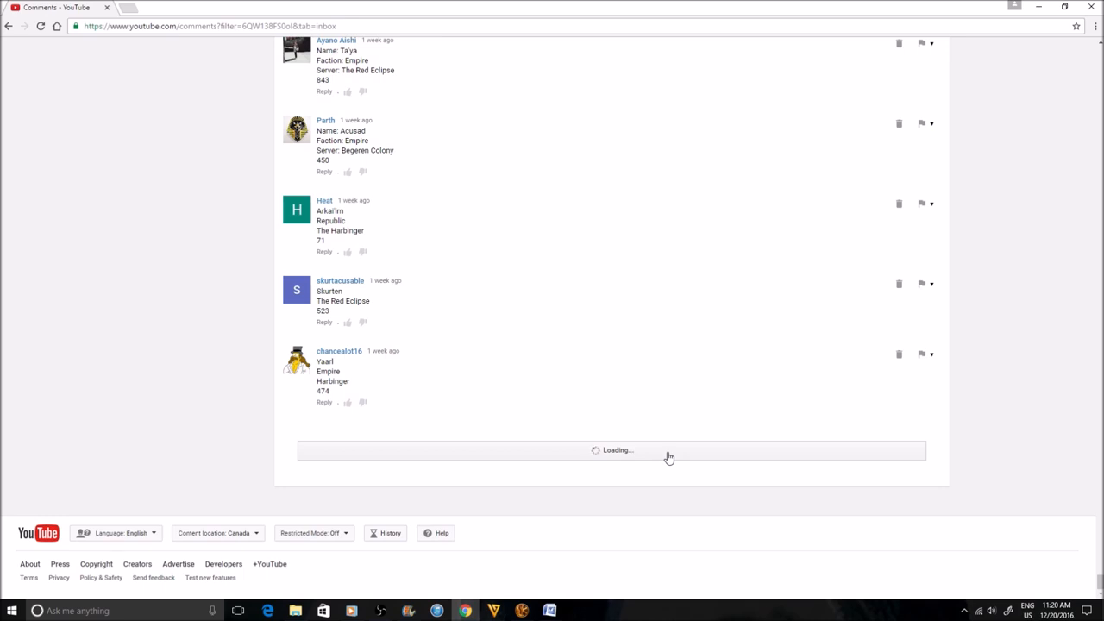
scroll(down, 3)
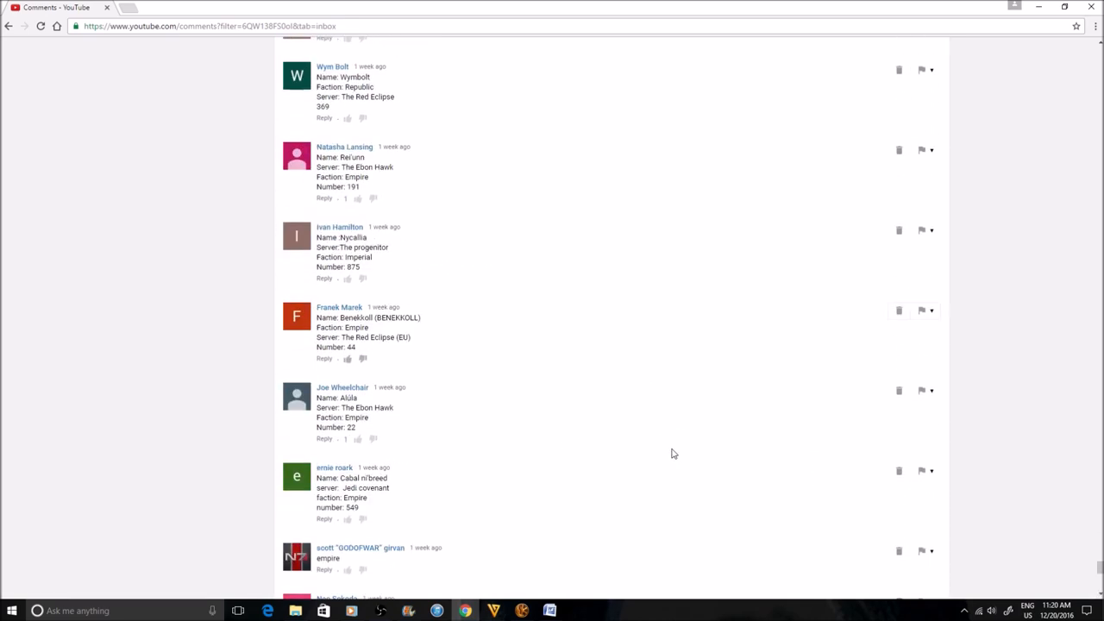
scroll(down, 3)
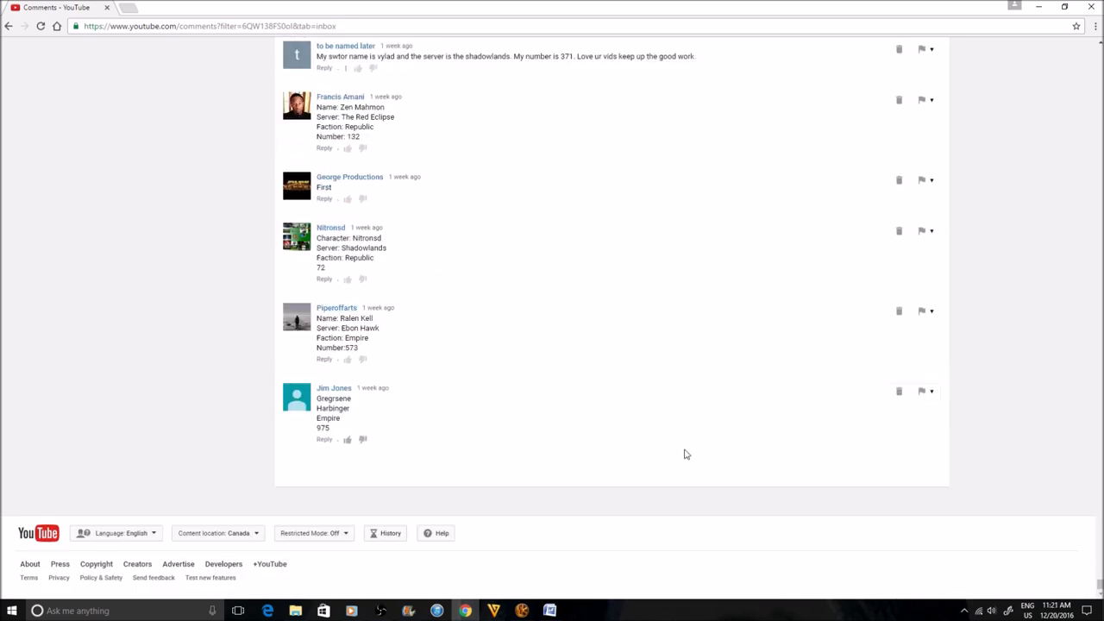
scroll(down, 3)
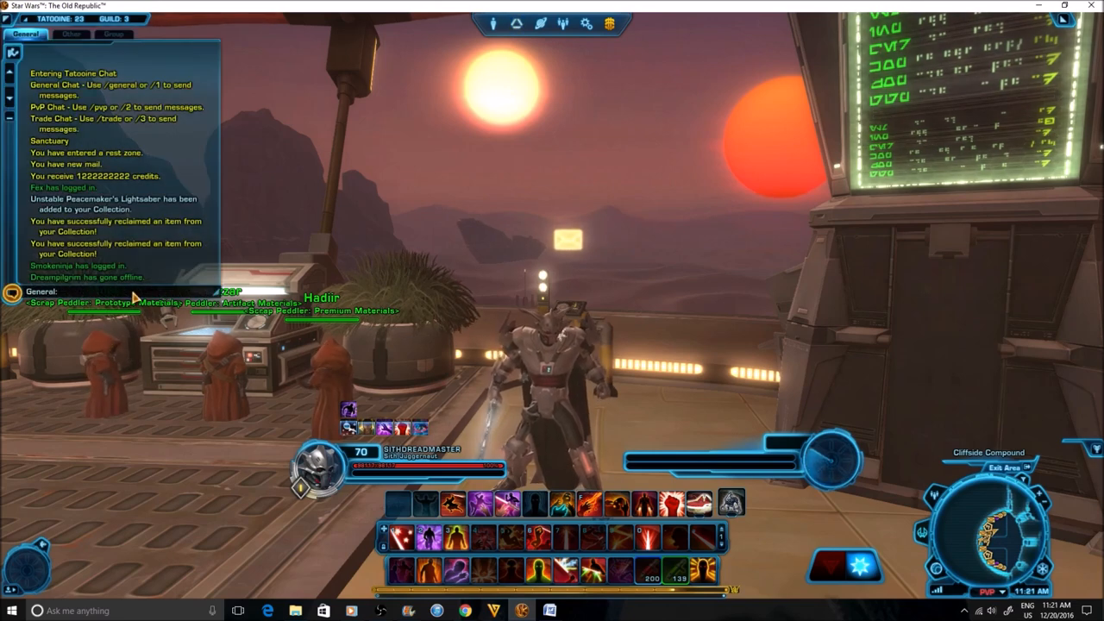
- Enter a /roll command with a number range in chat to pick a winner
text(/roll)
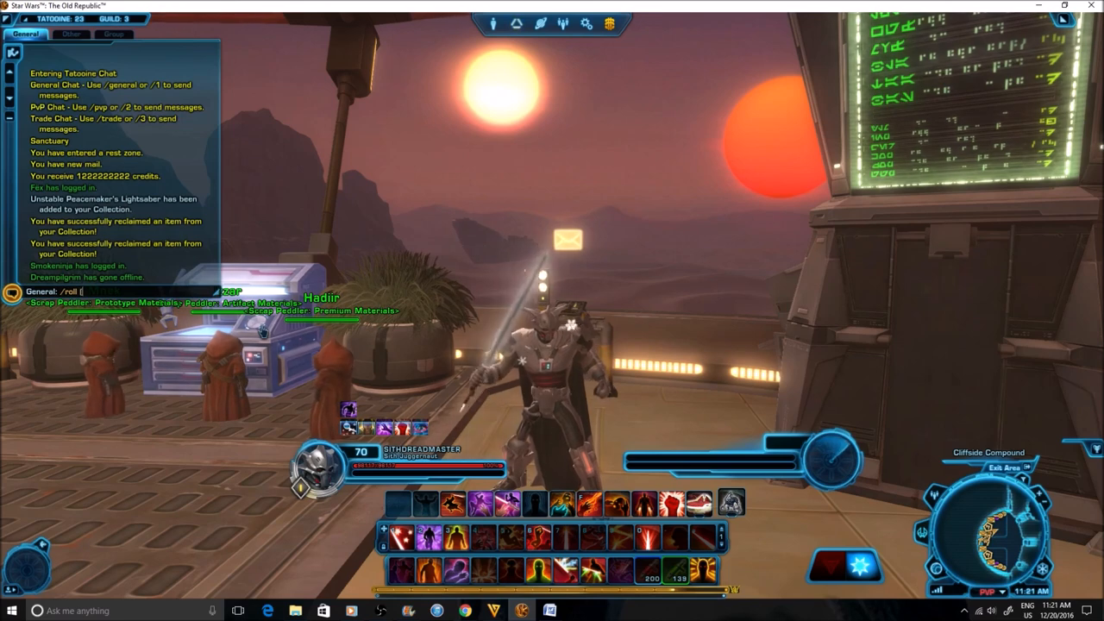
text([1-10)
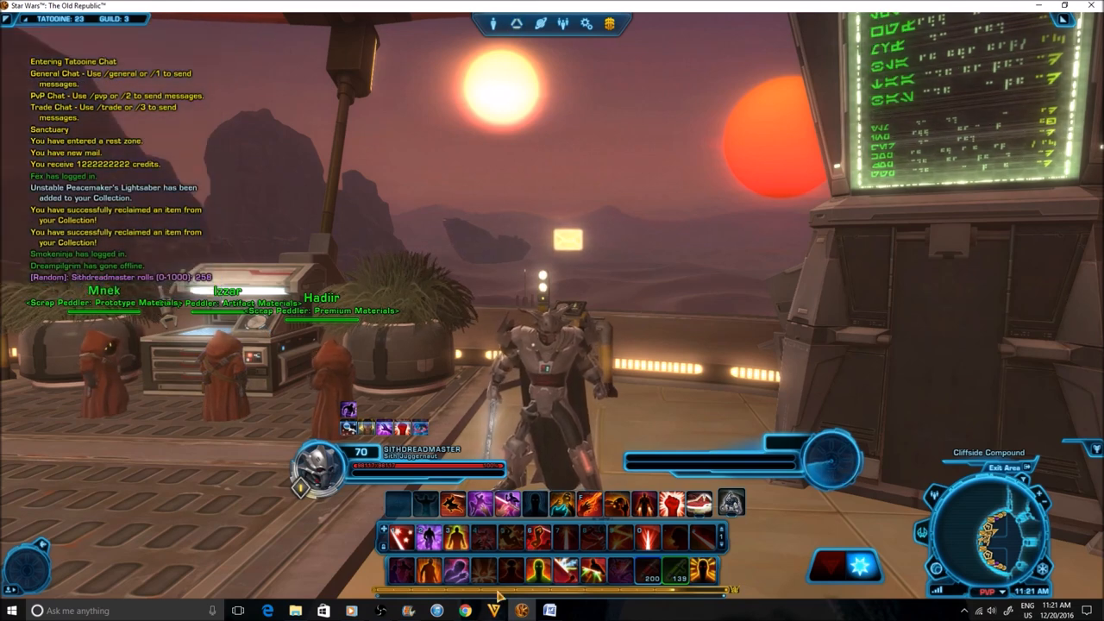
click(453, 611)
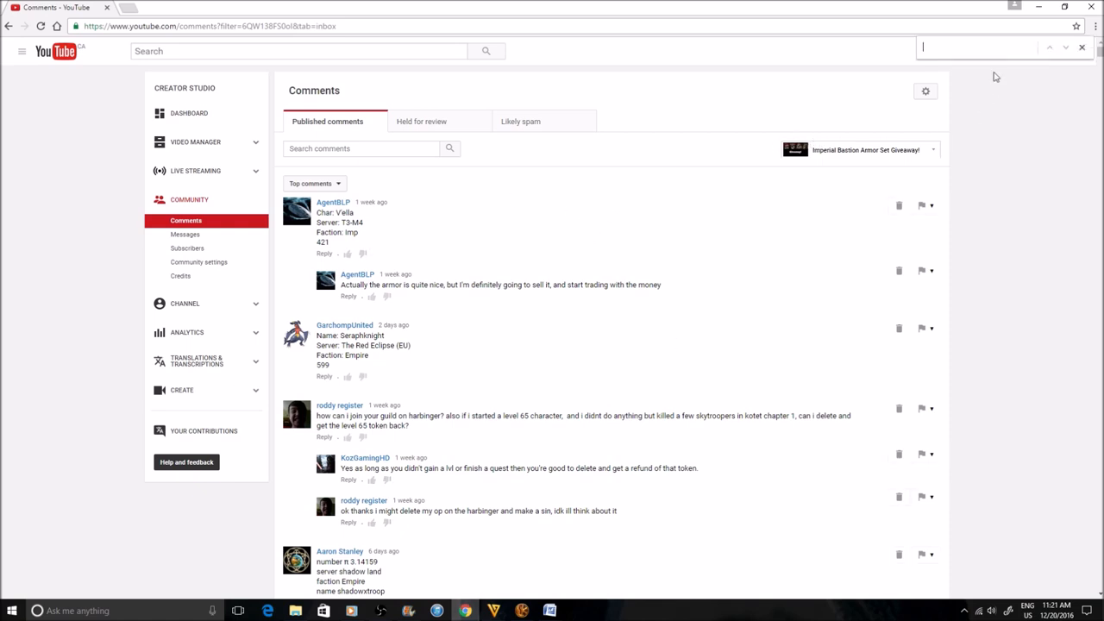
- Search the comments page for the rolled number 258
text(2)
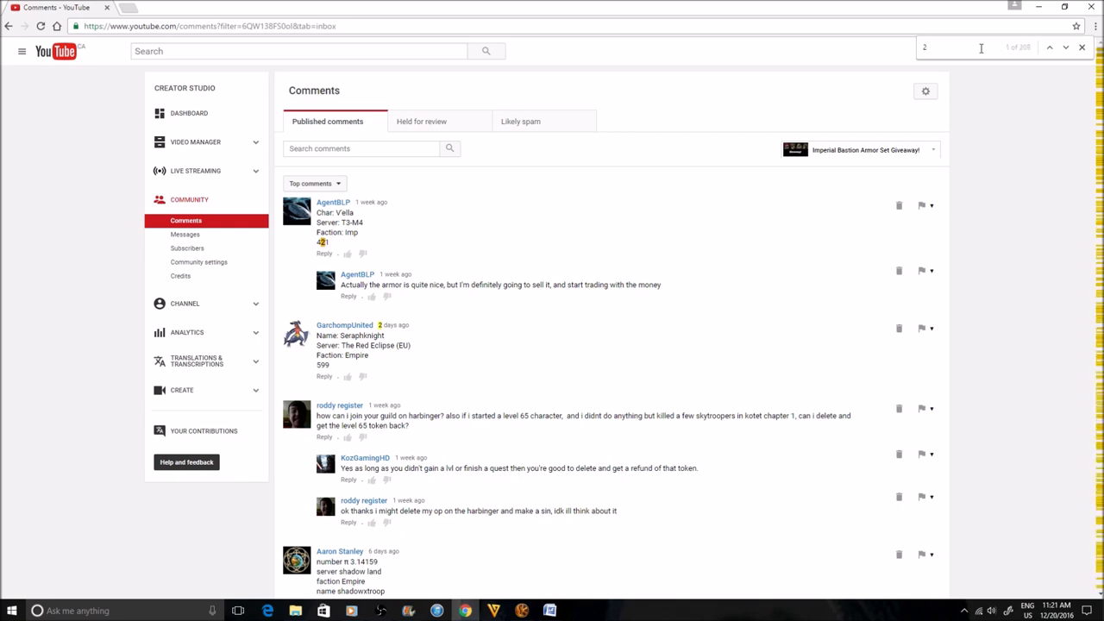
text(58)
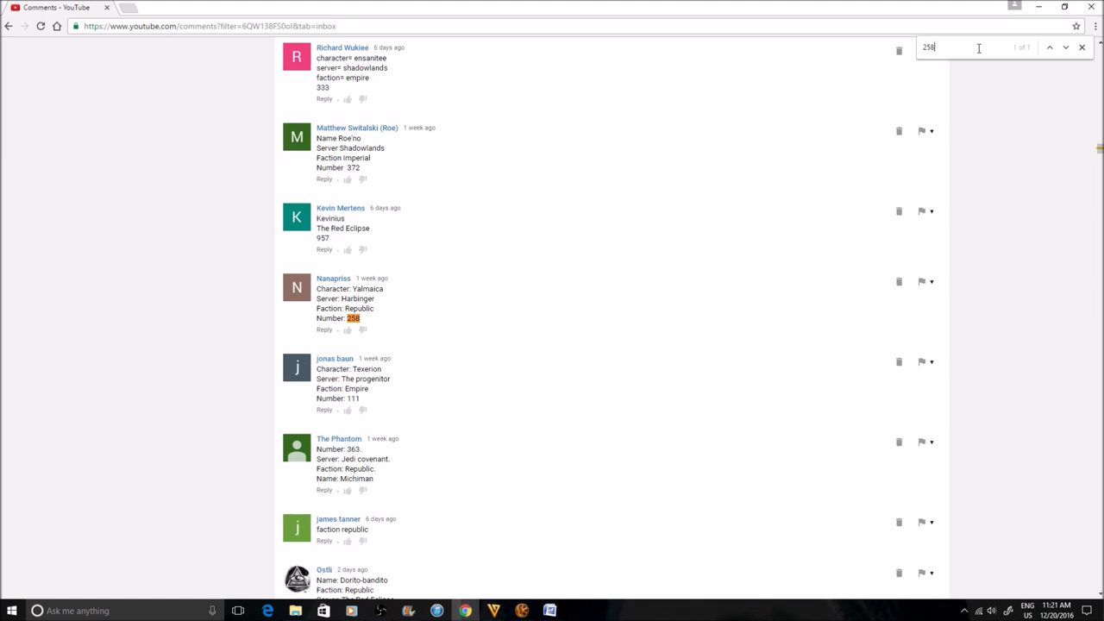
mouse_move(265, 78)
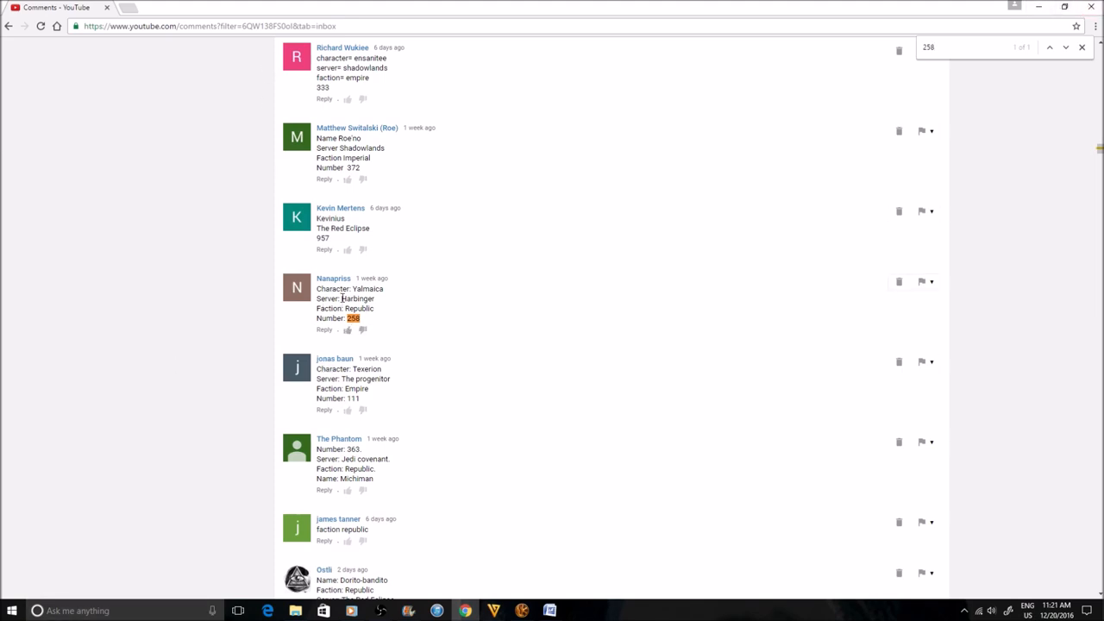
- Reply to the 258 comment with a message that they won the giveaway
click(324, 329)
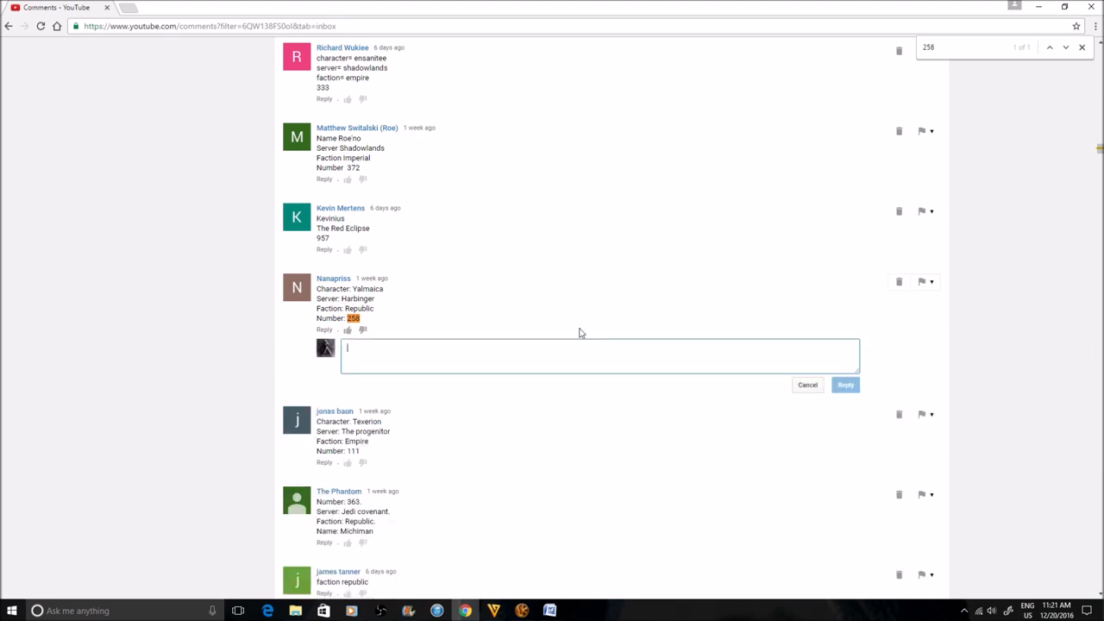
text(You have wont he)
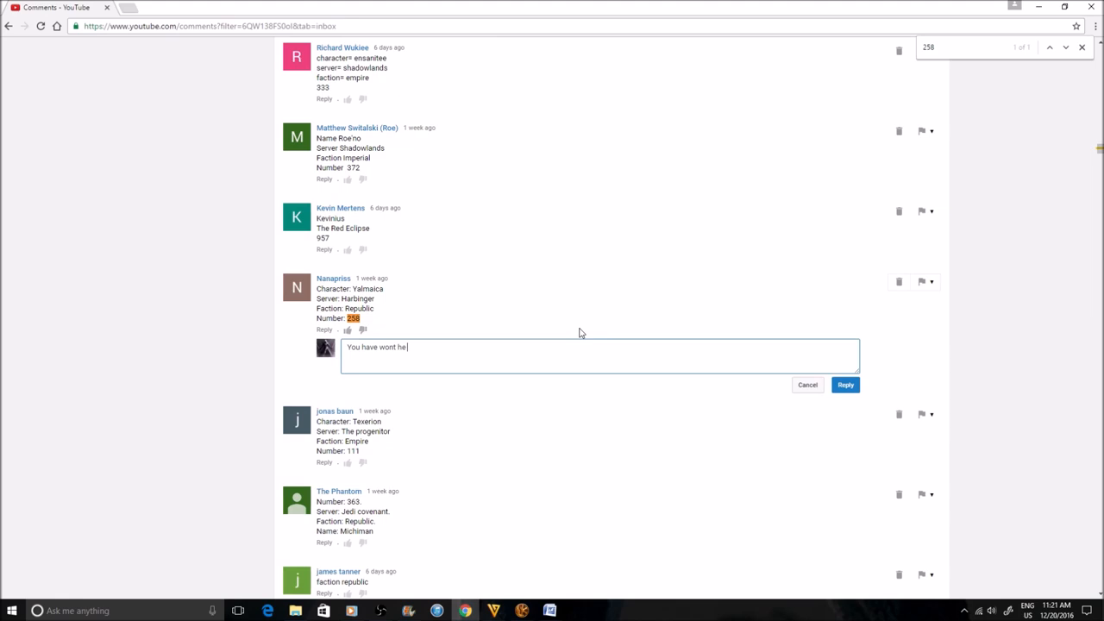
text(giveaway)
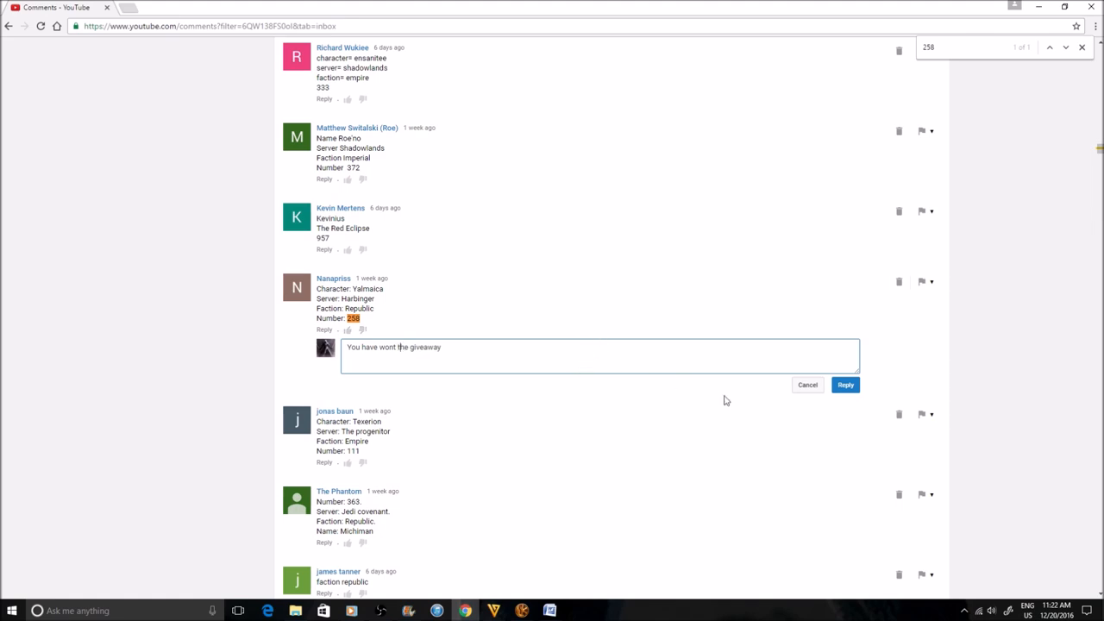
click(845, 384)
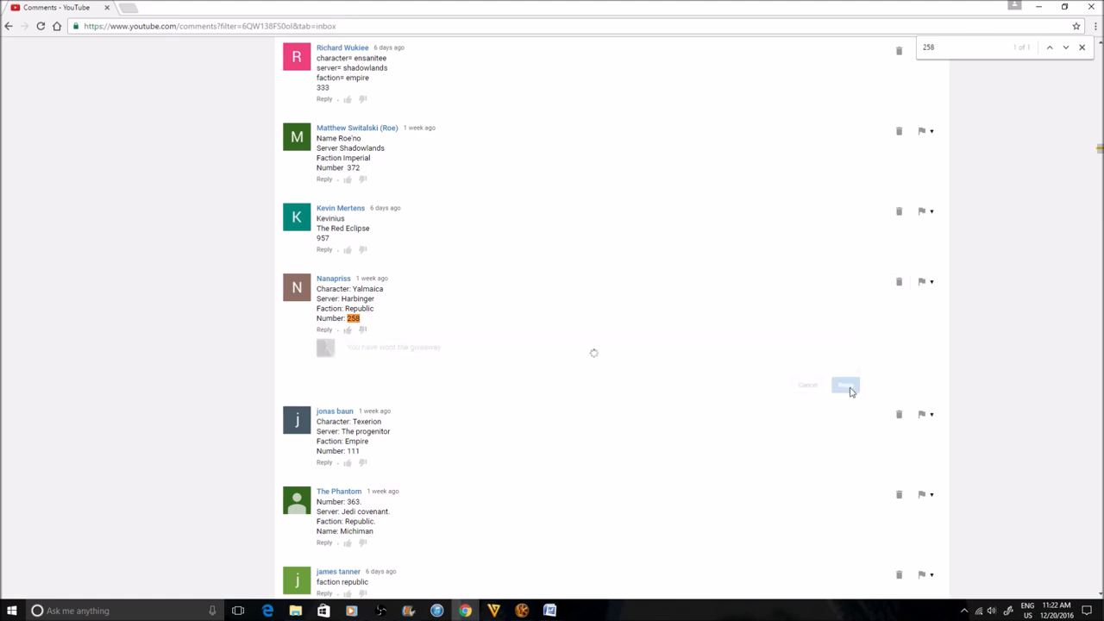
click(845, 385)
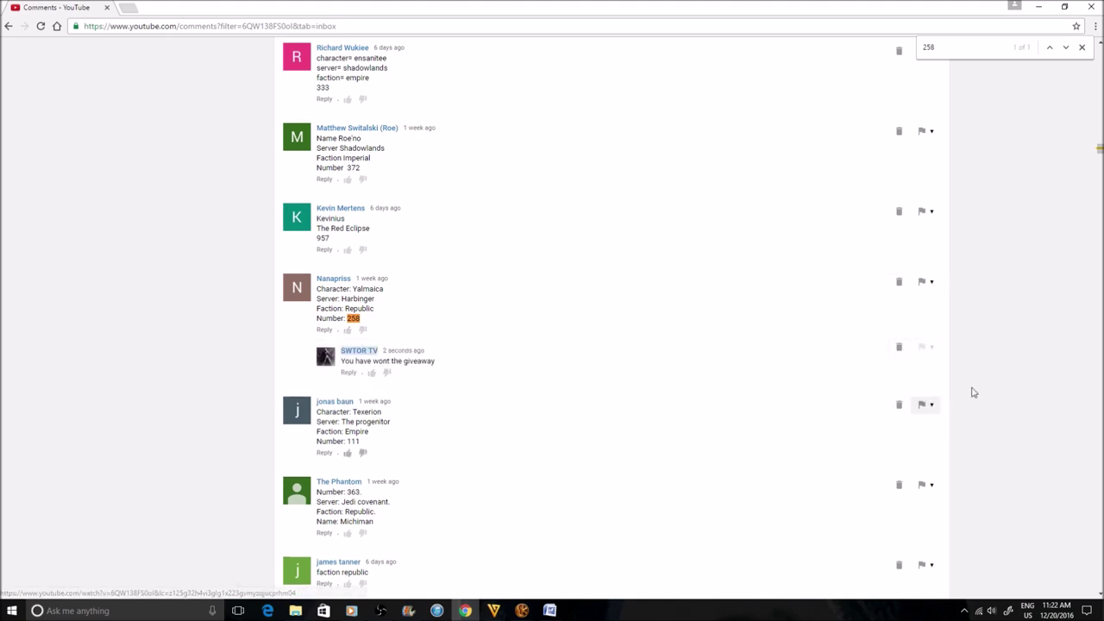
mouse_move(359, 374)
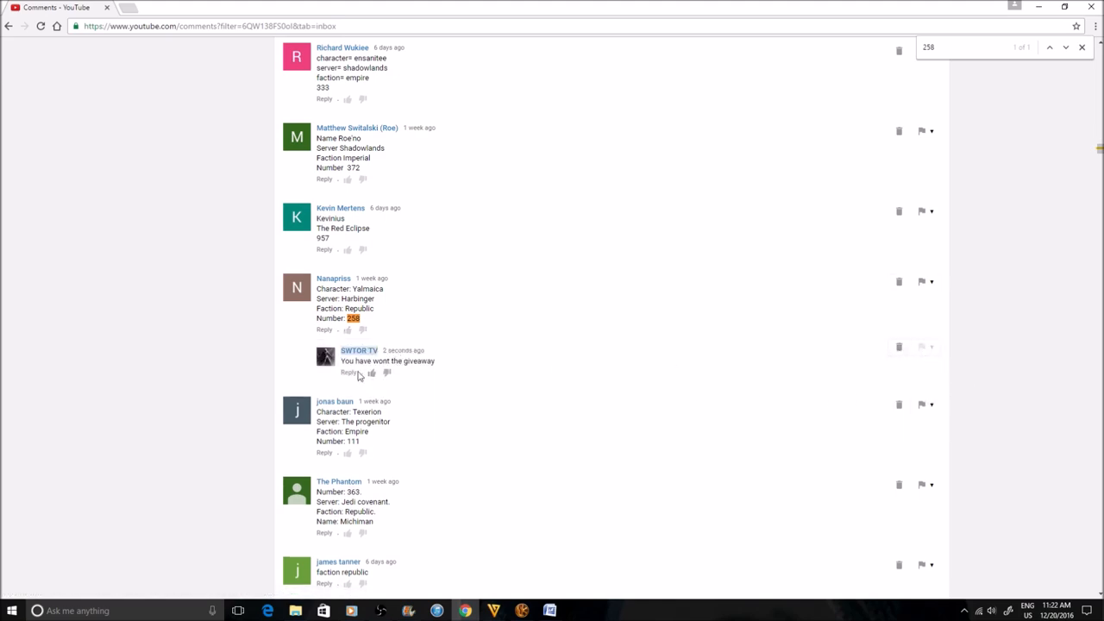
mouse_move(899, 346)
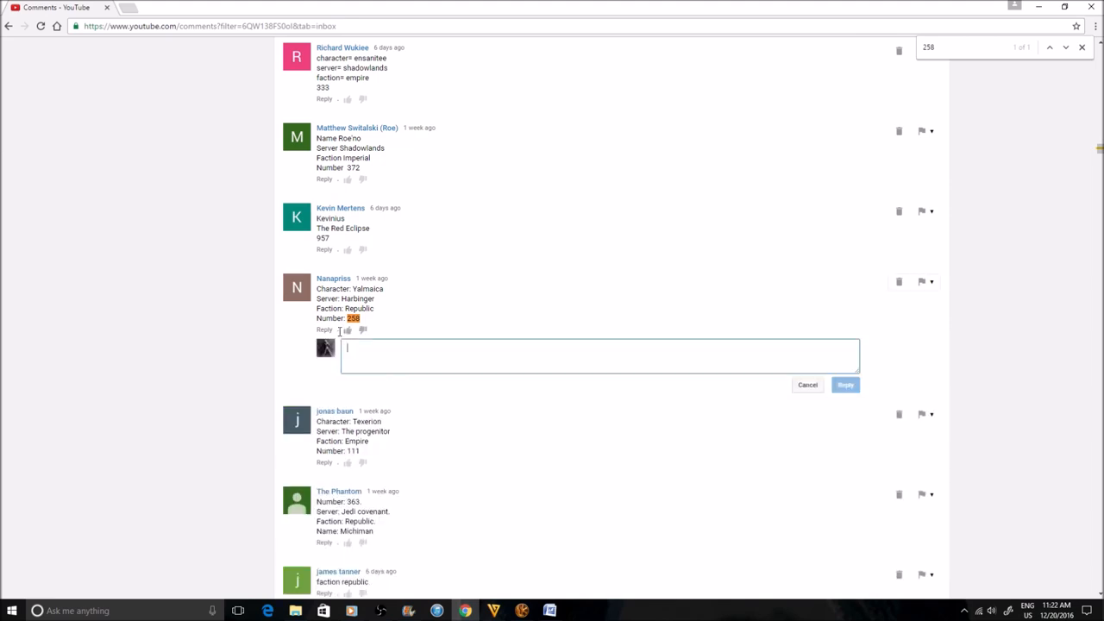
- Retype 'You have won the giveaway' under the 258 comment and send it again
text(You have)
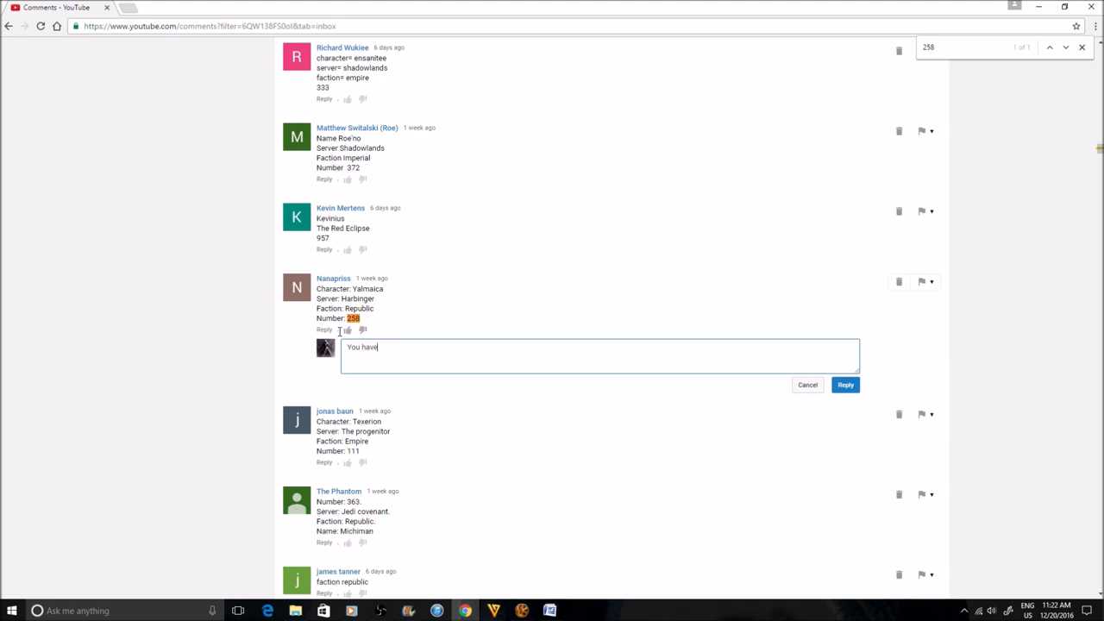
text(" ")
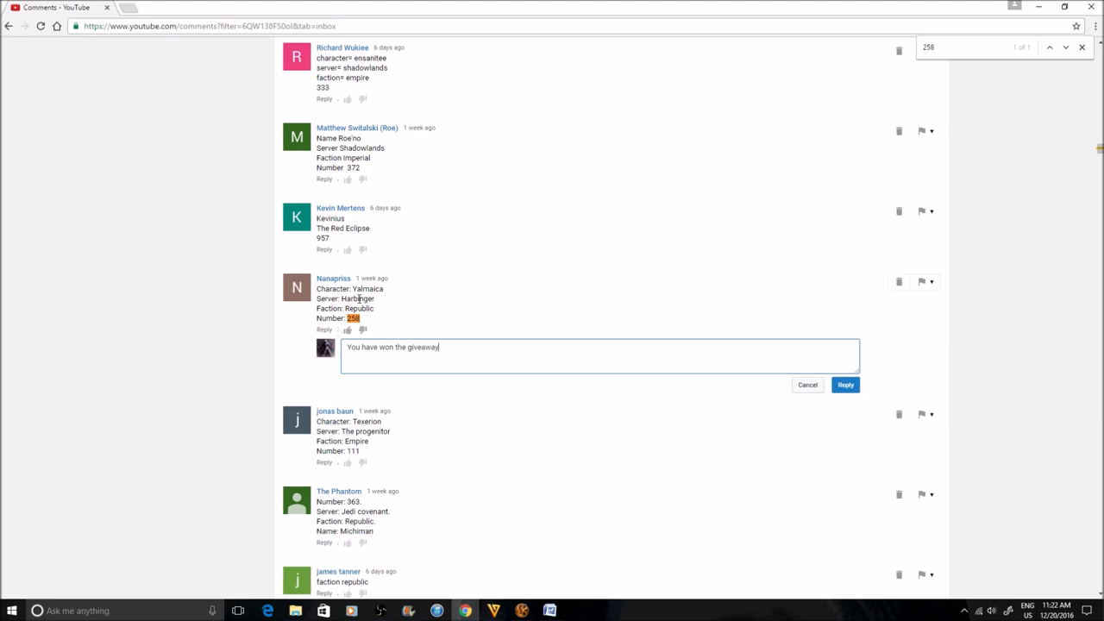
click(845, 384)
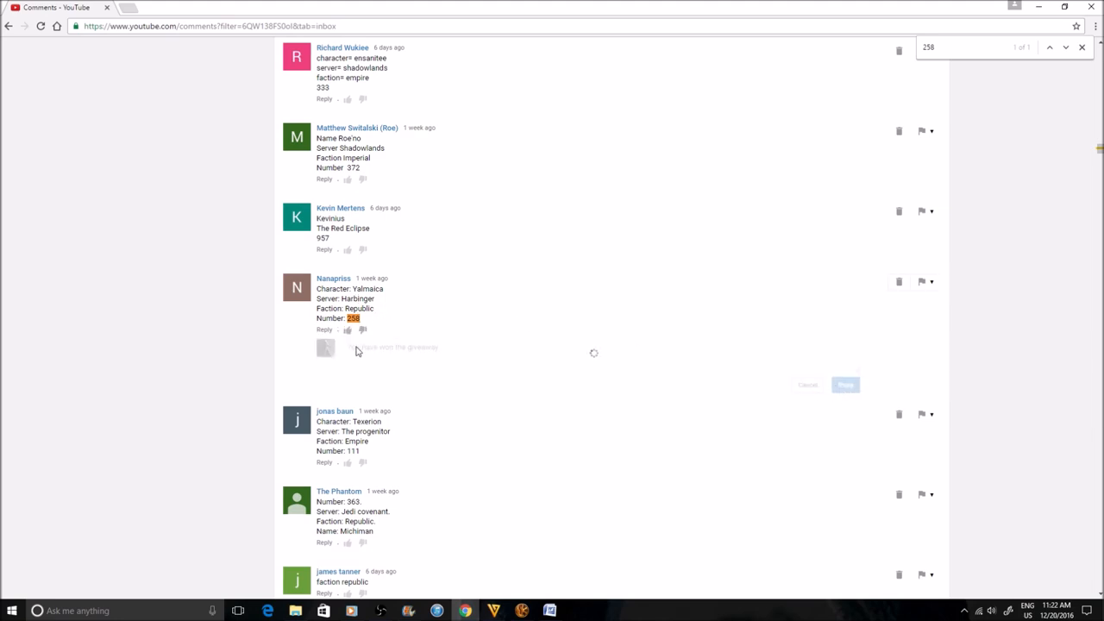
click(845, 385)
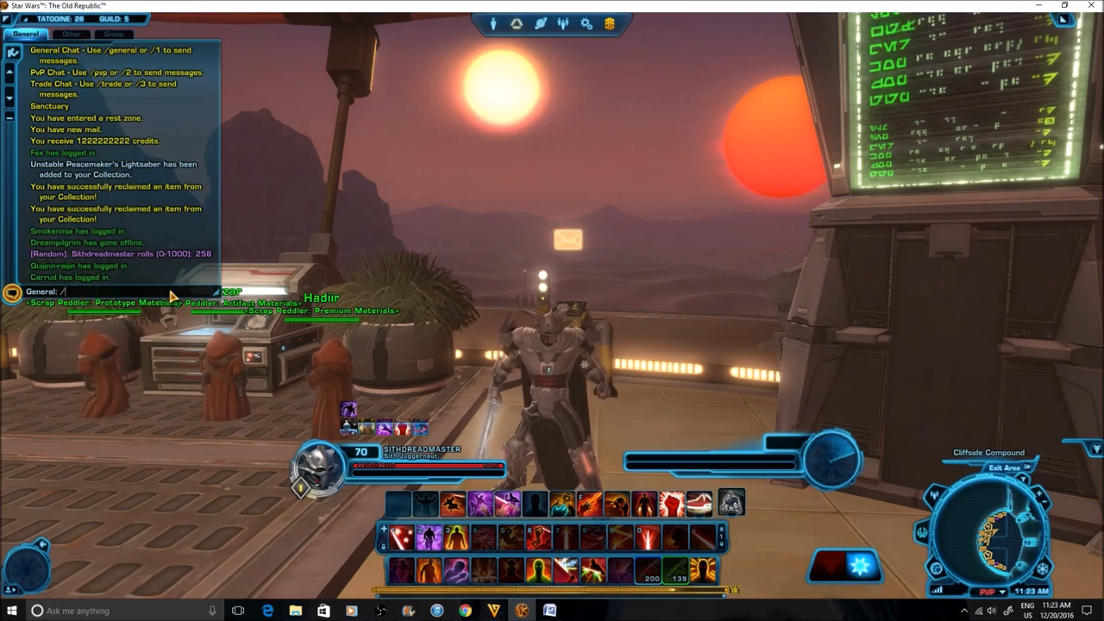
- Enter /roll 1-1000 in General chat to pick the next winner
text(roll)
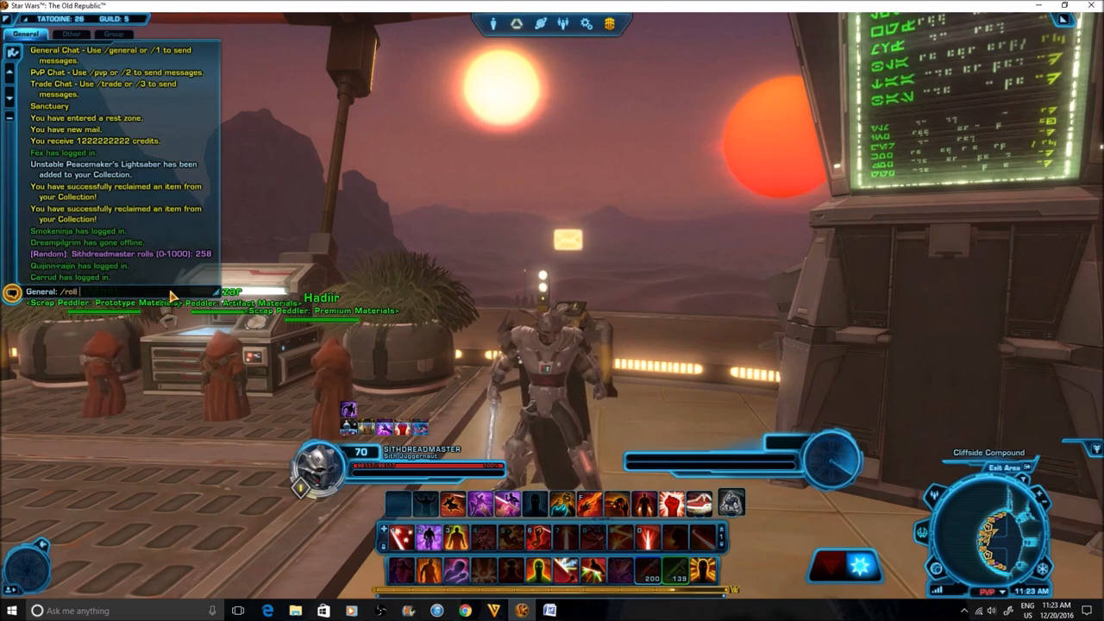
text([1-)
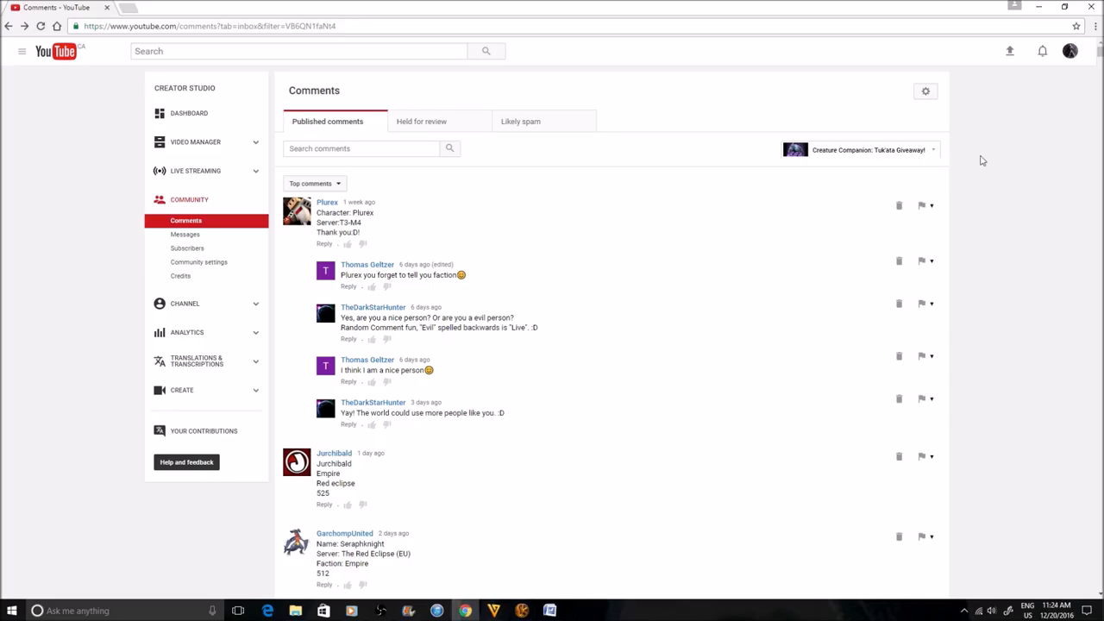
- Search the Tuk'ata giveaway comments page for the rolled number 768
key(ctrl+f)
text(7)
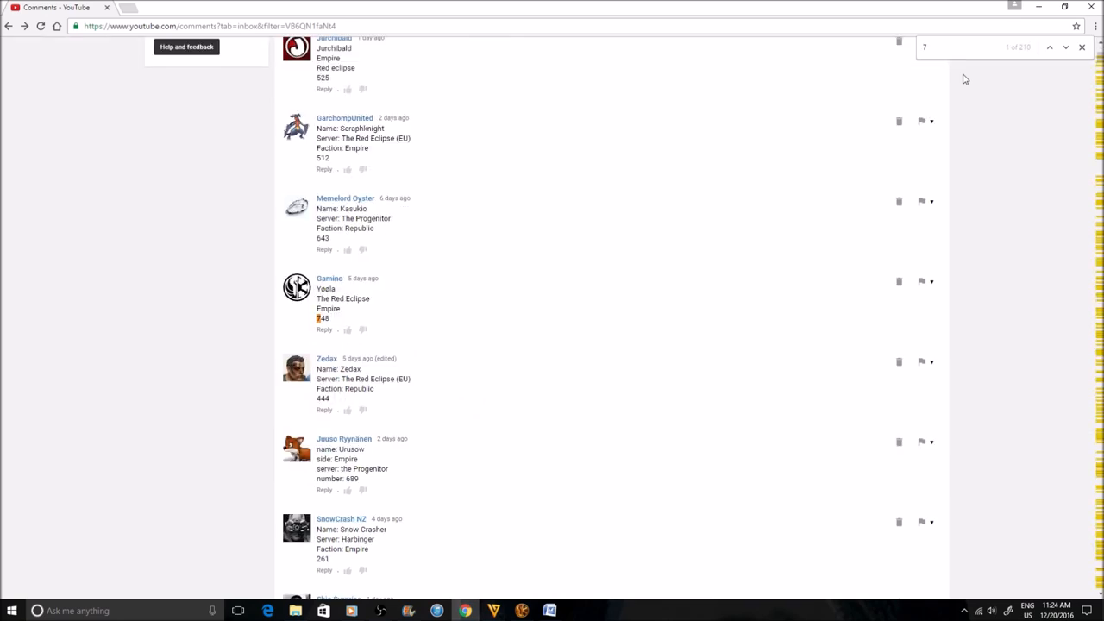
text(69)
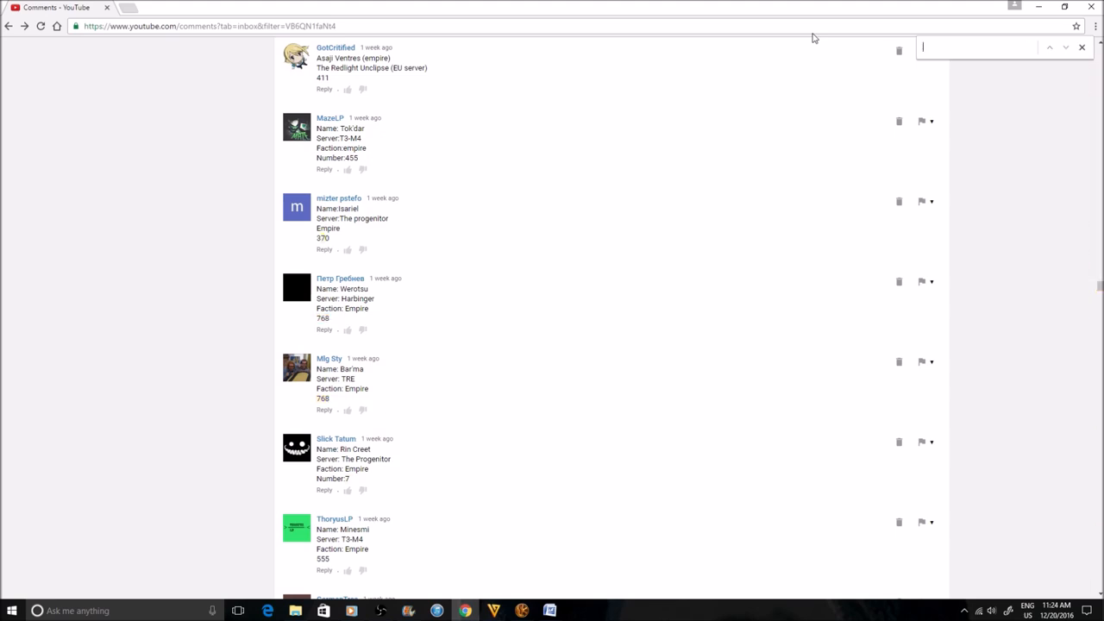
text(7)
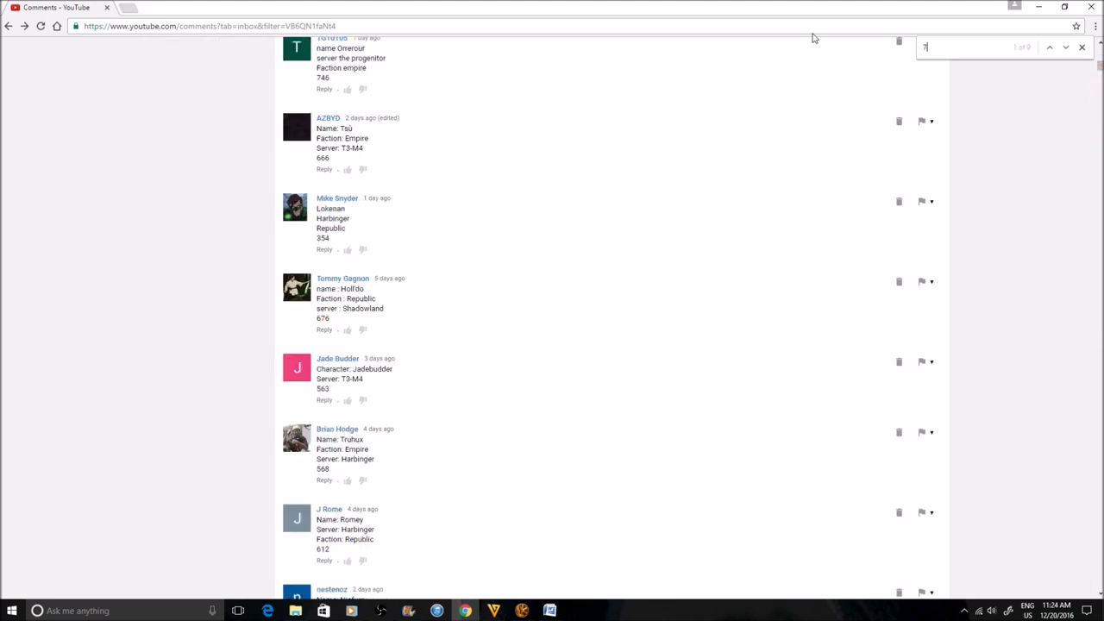
text(68)
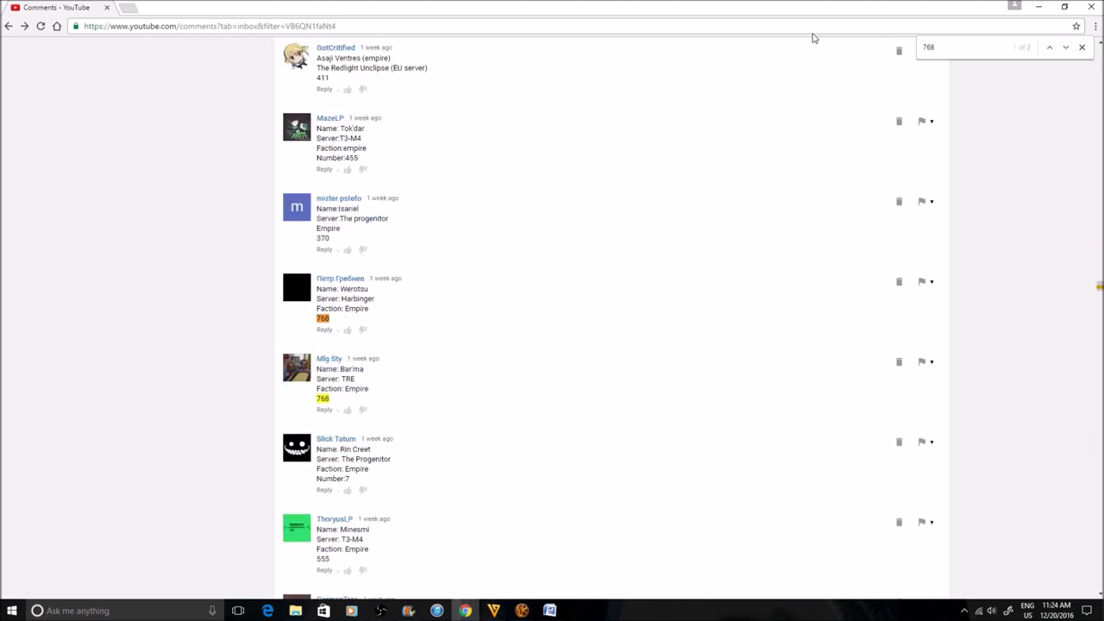
- Run a fresh page search for 768 to check the second matching entry
click(1079, 49)
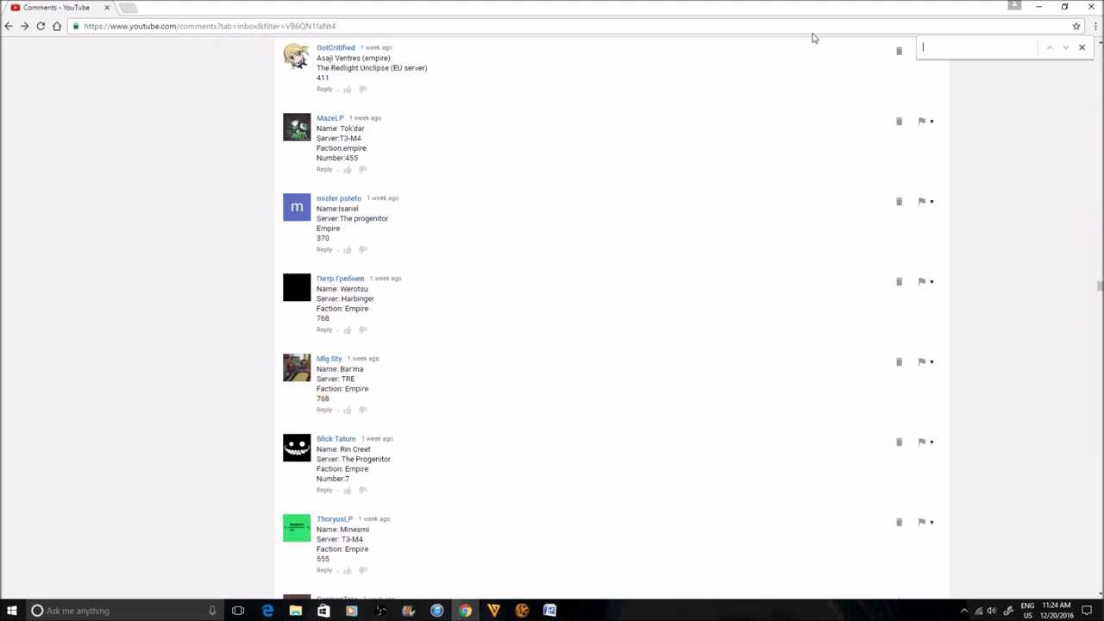
text(770)
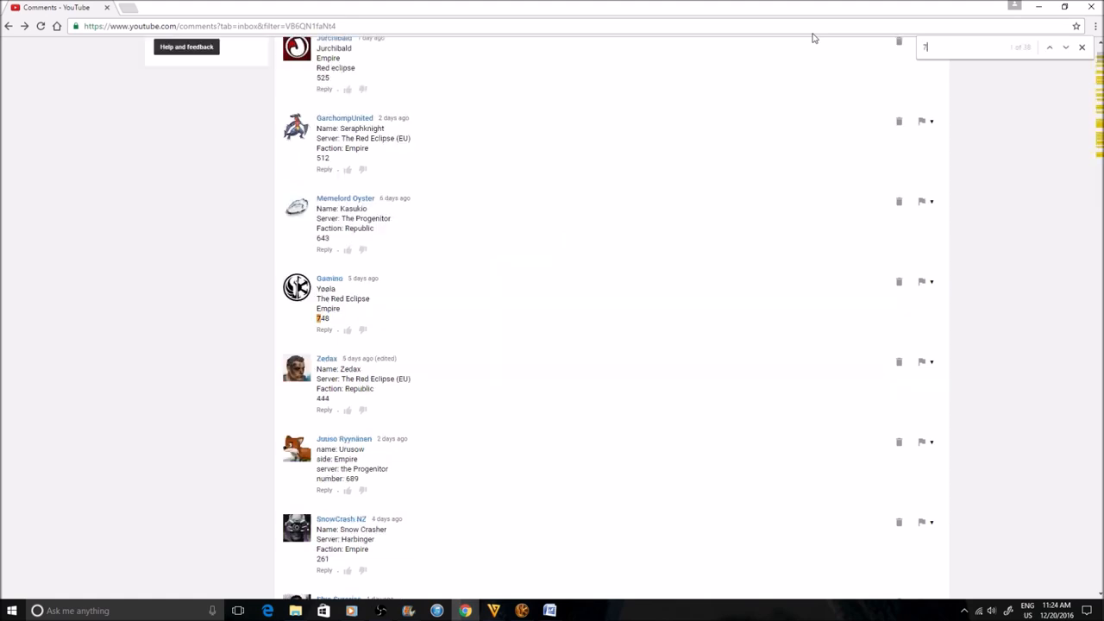
text(68)
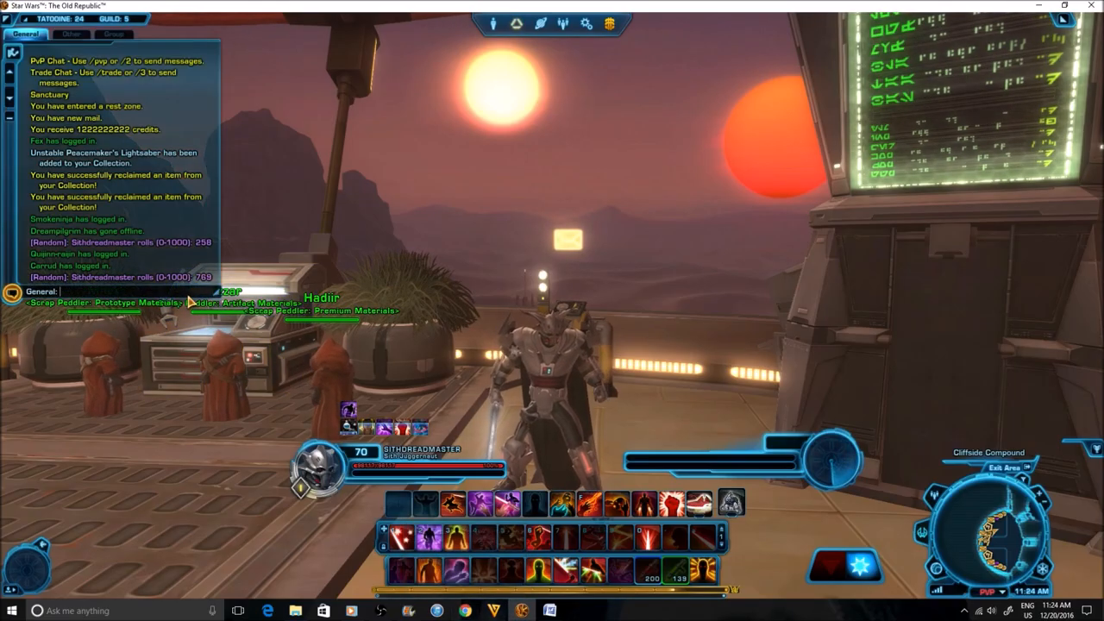
- Enter a tie-breaking /roll command in General chat between the two 768 entries
text(/ro)
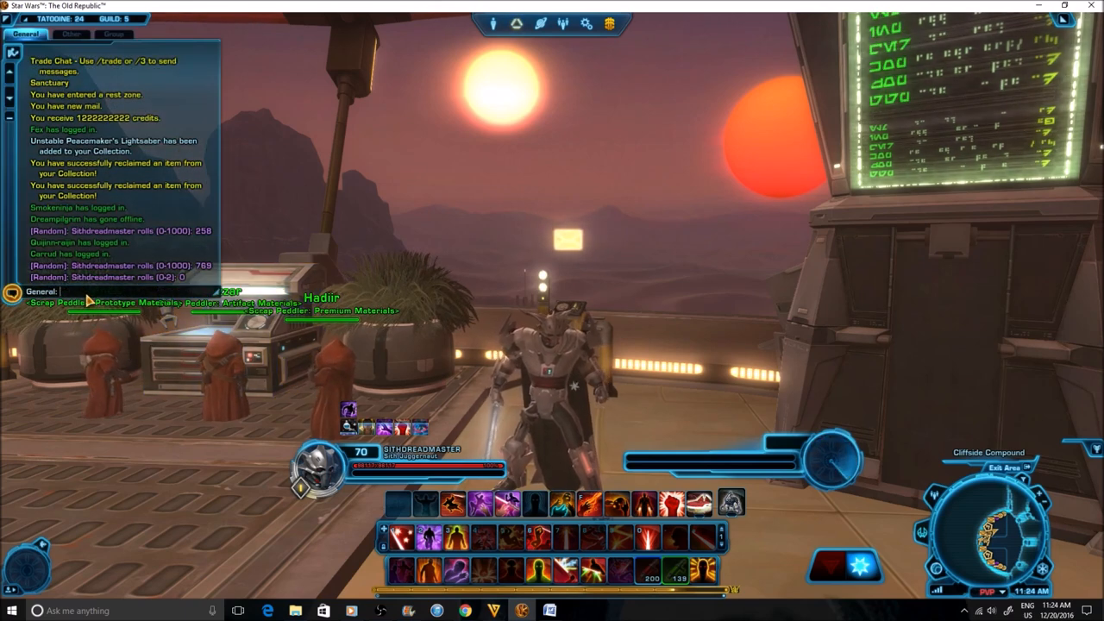
text(/ro)
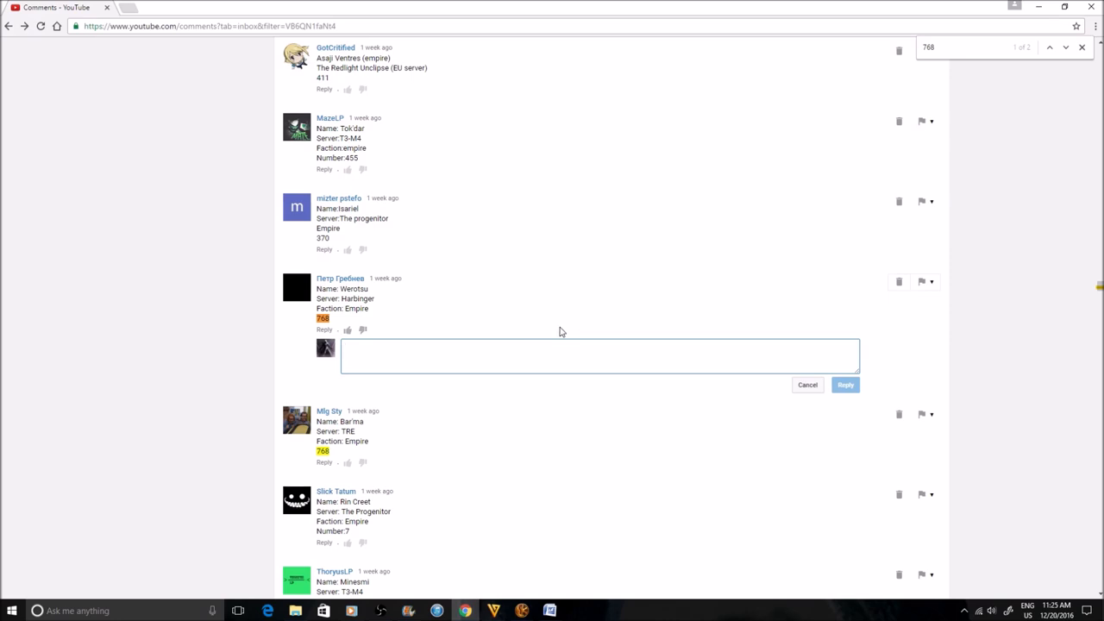
- Begin a reply to the 769 commenter reading "You have won the giveaway"
click(600, 356)
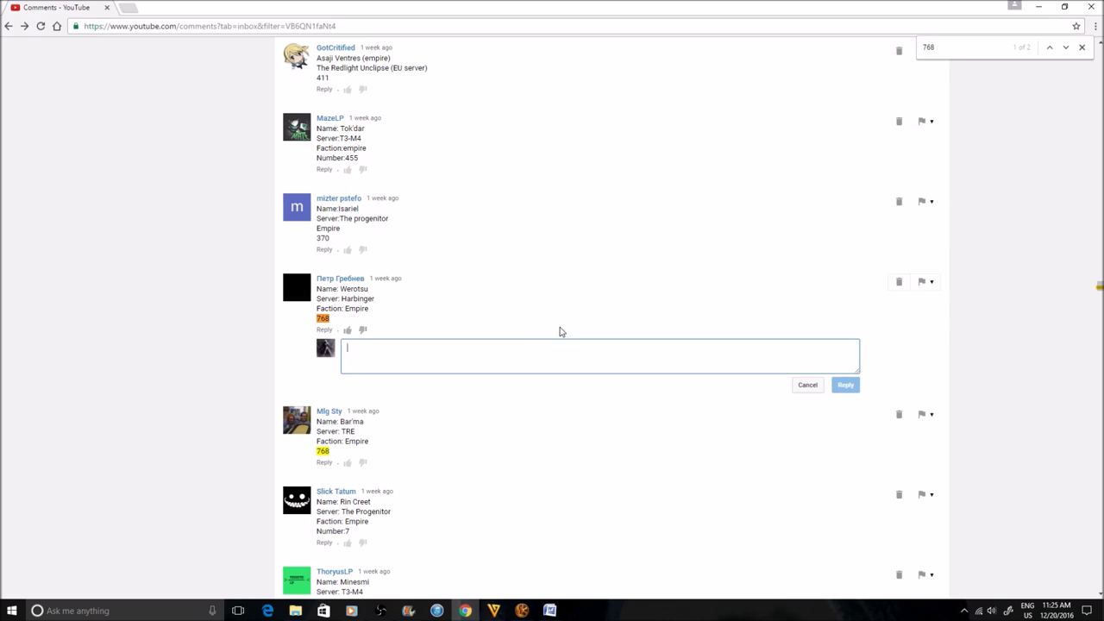
text(You have won t)
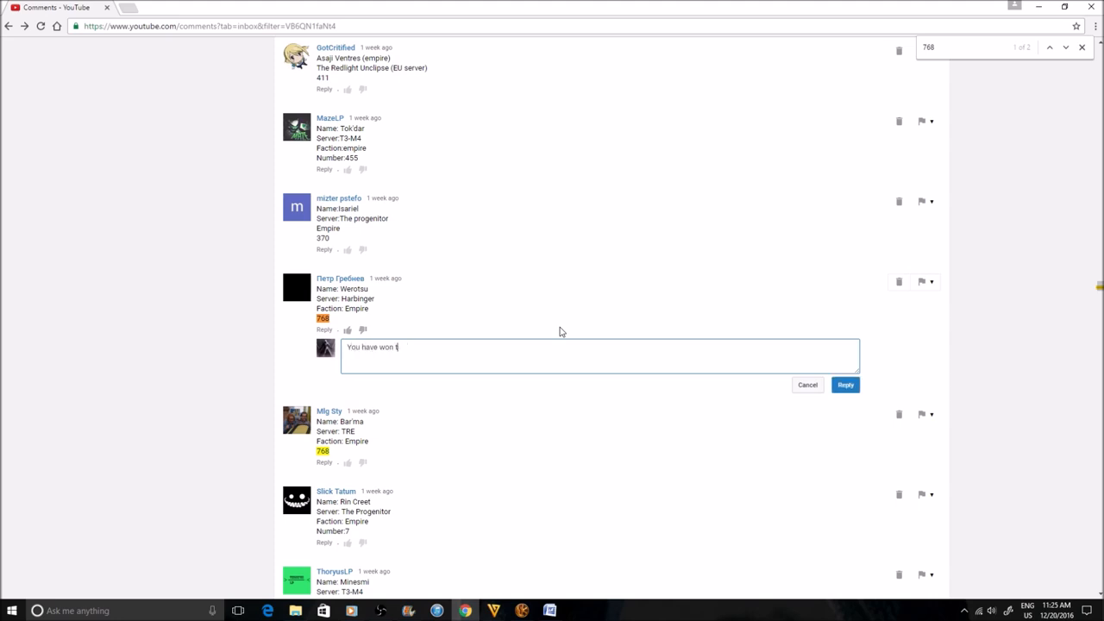
text(he giveaw)
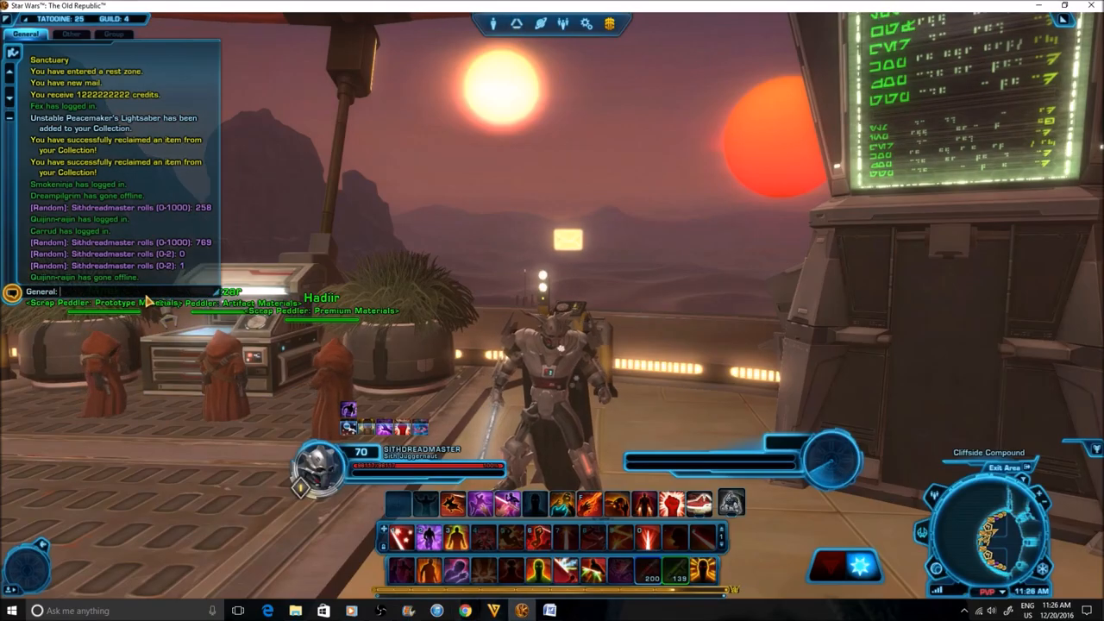
- Send /roll in the game chat to draw the next winning number
text(/roll)
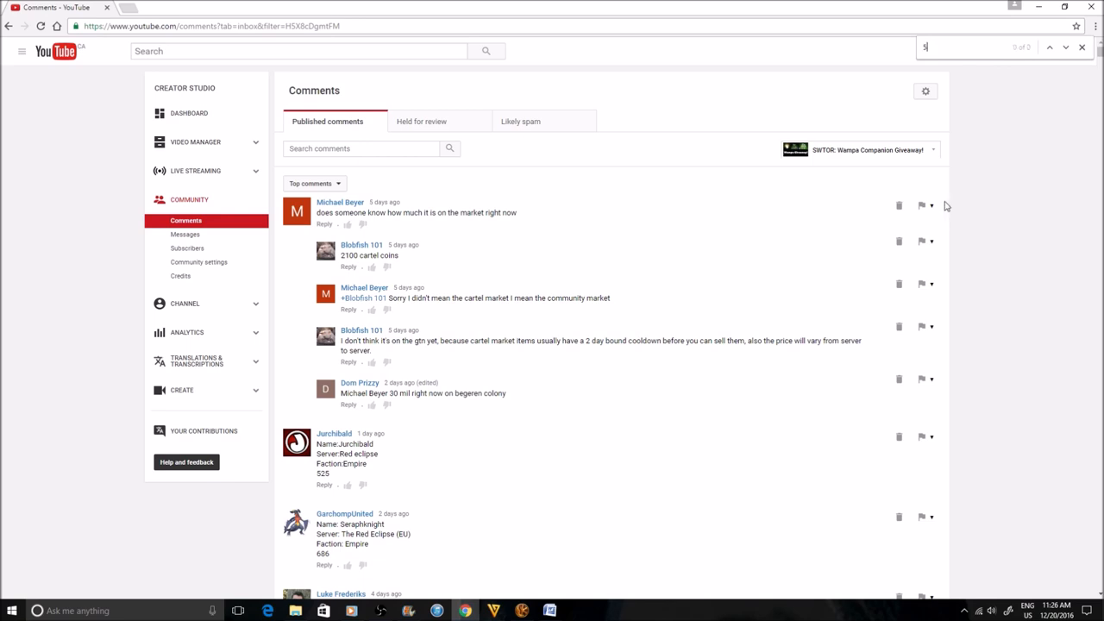
- Search the comments page for 530, 531 and 529 until the 529 entry is highlighted
text(3)
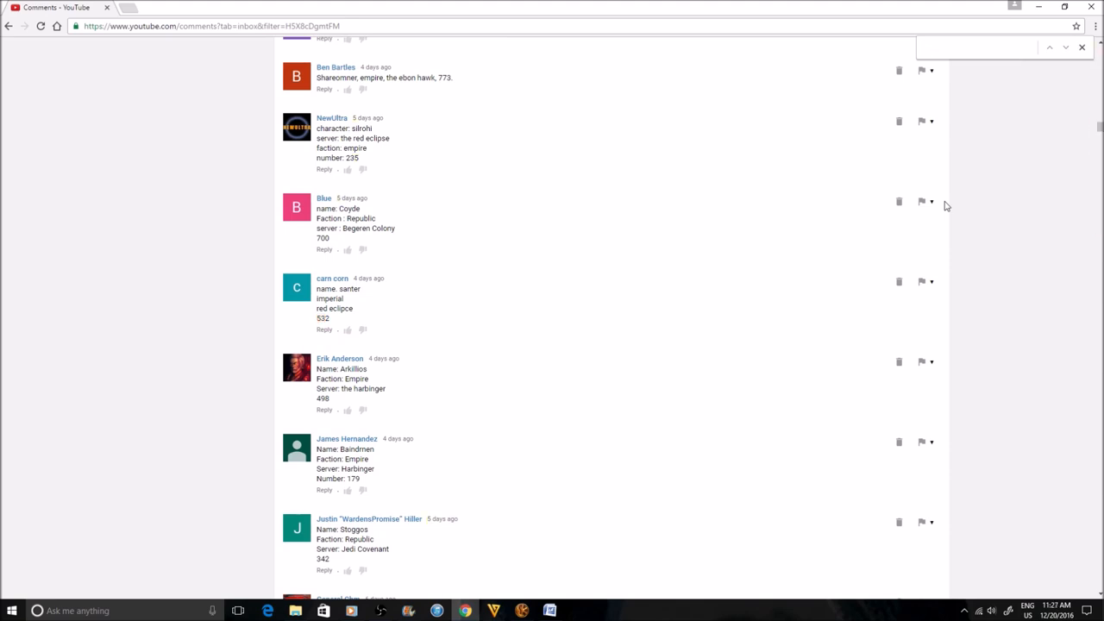
text(5)
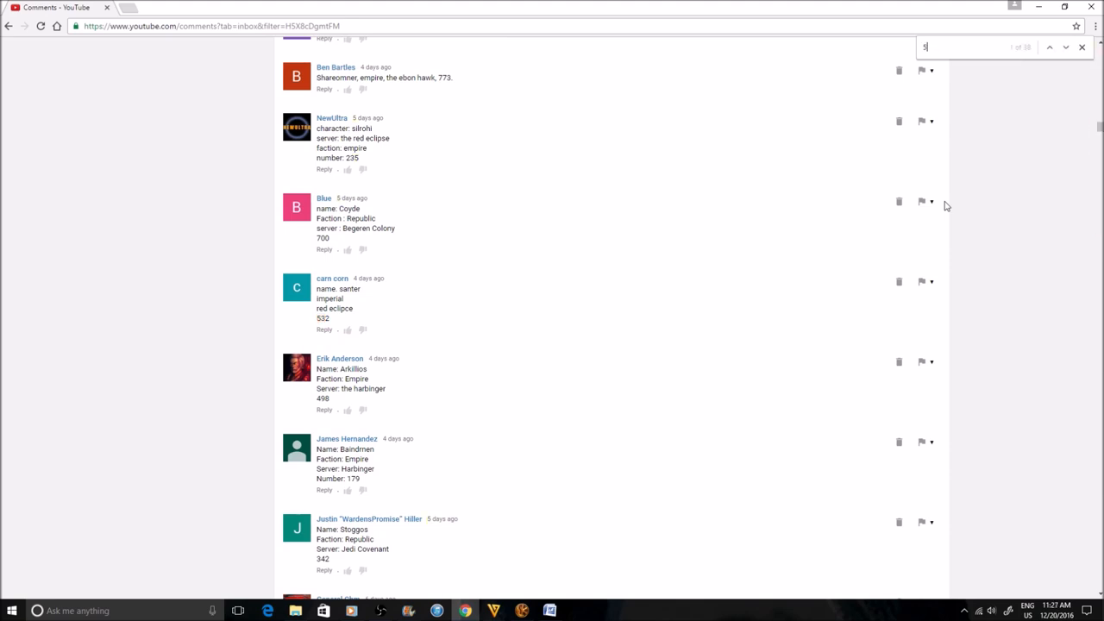
text(529)
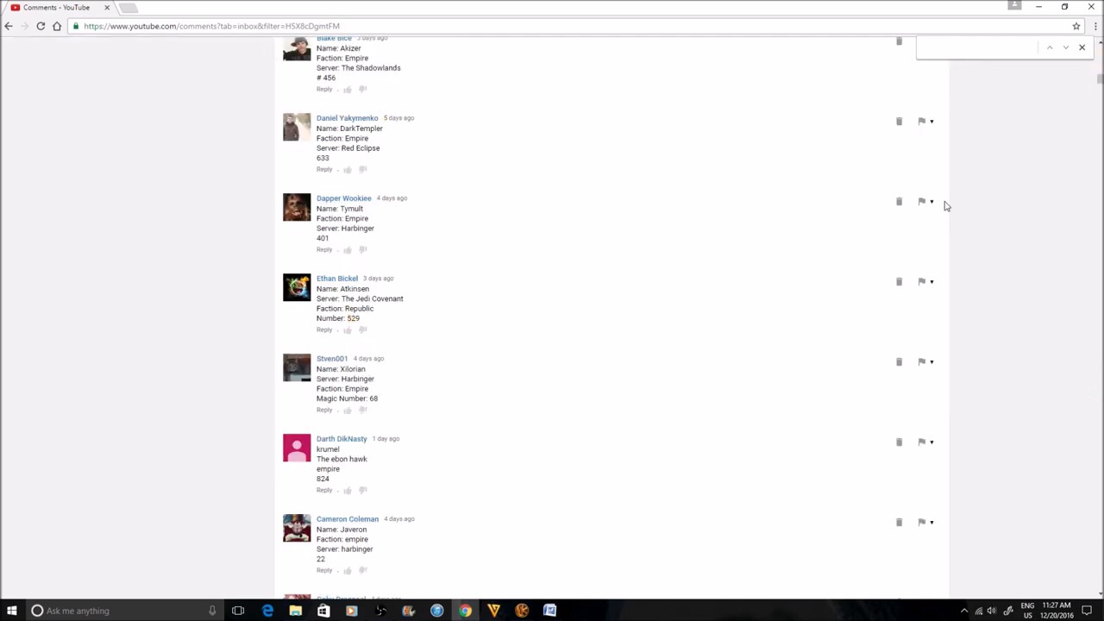
text(531)
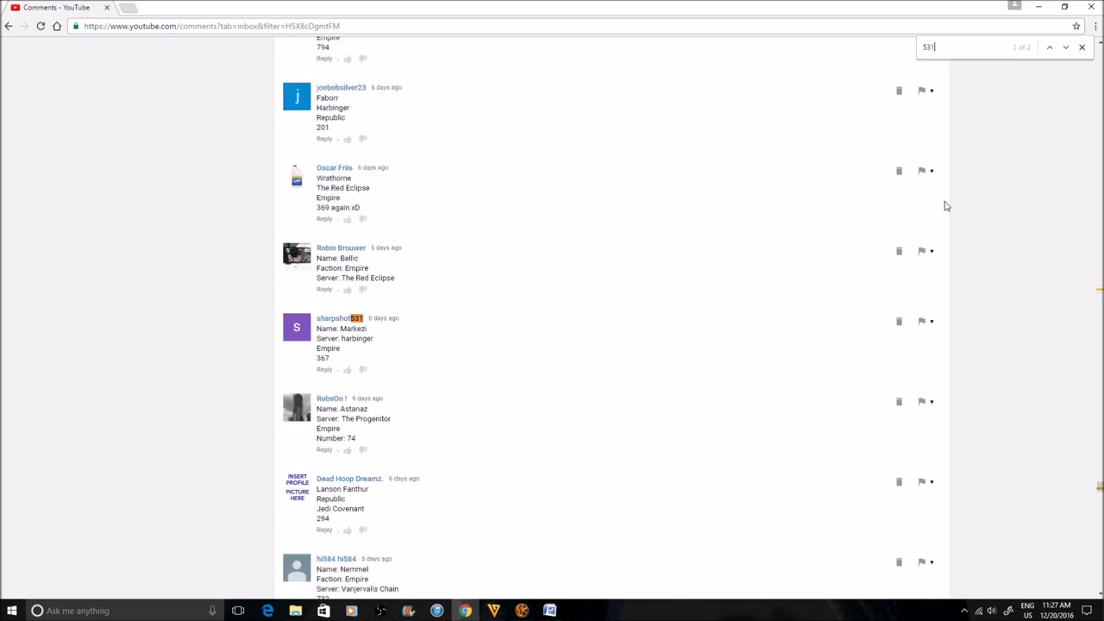
click(1063, 48)
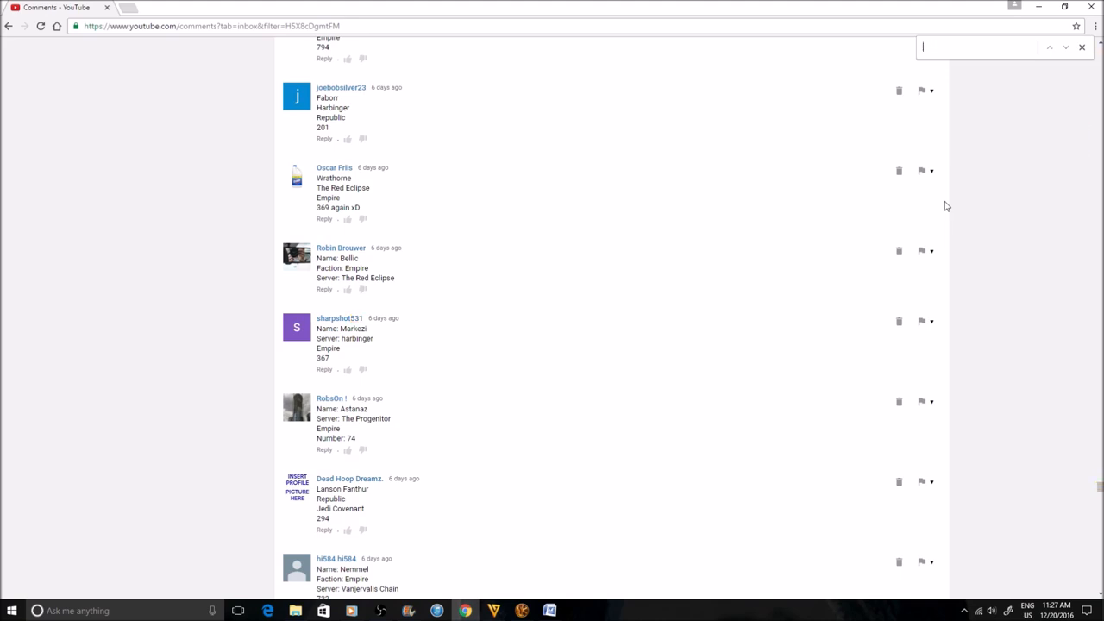
text(531)
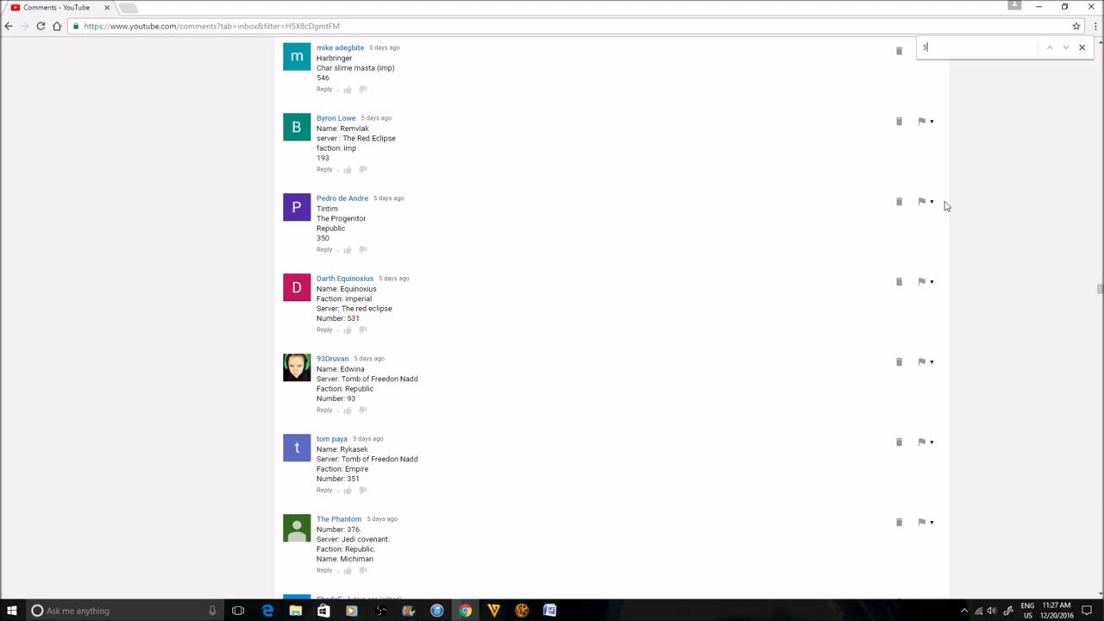
text(29)
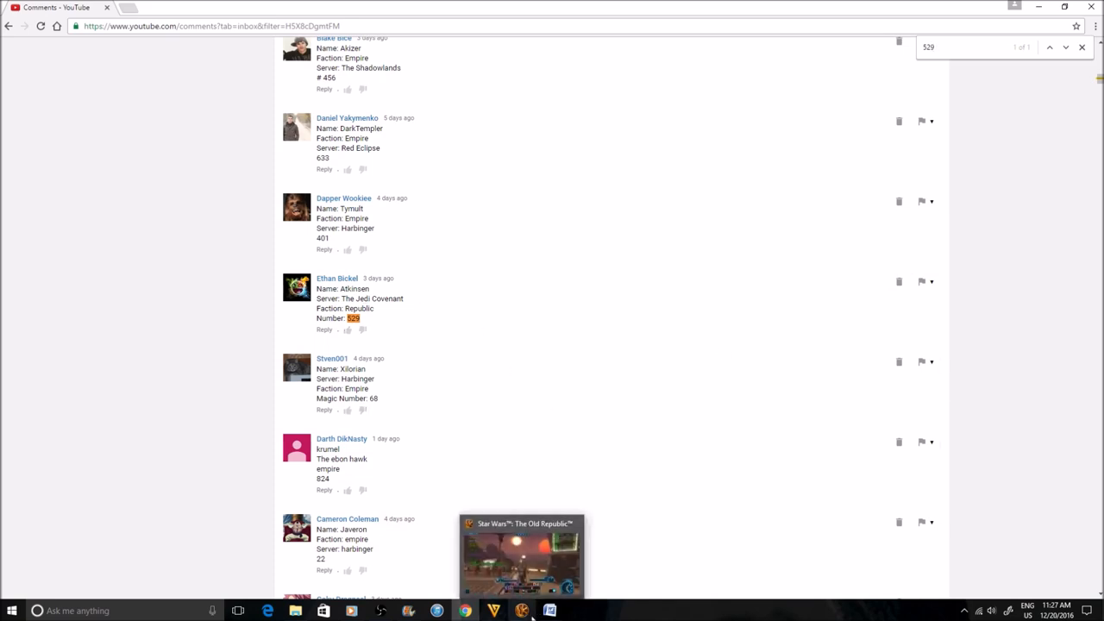
click(518, 609)
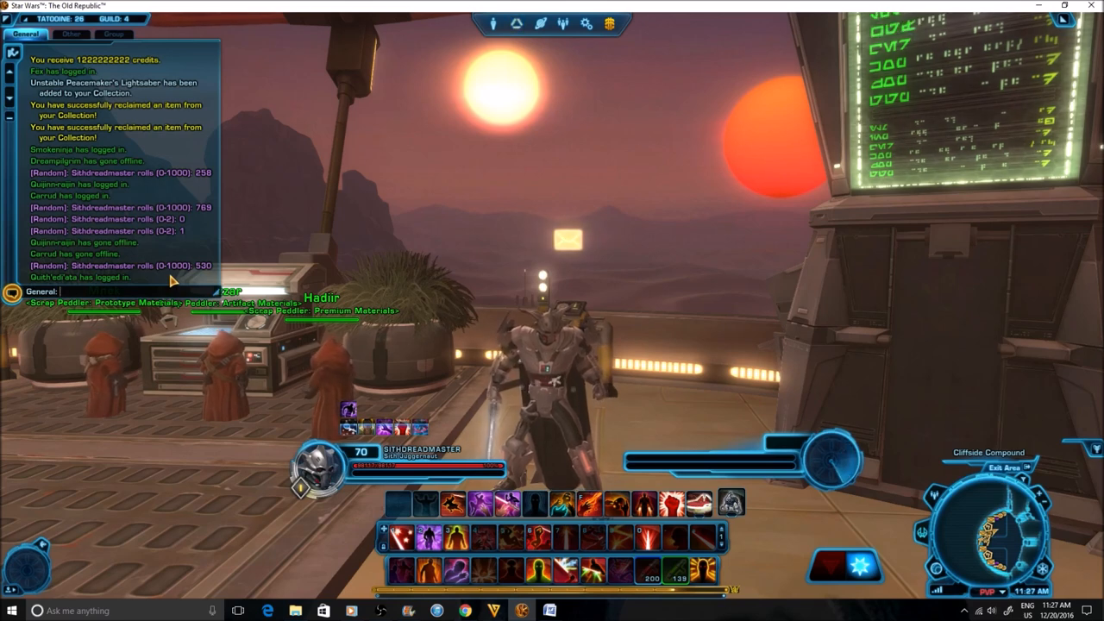
- Send several /roll (0-2) and /roll (1-2) tiebreak rolls in game chat
text(/roll)
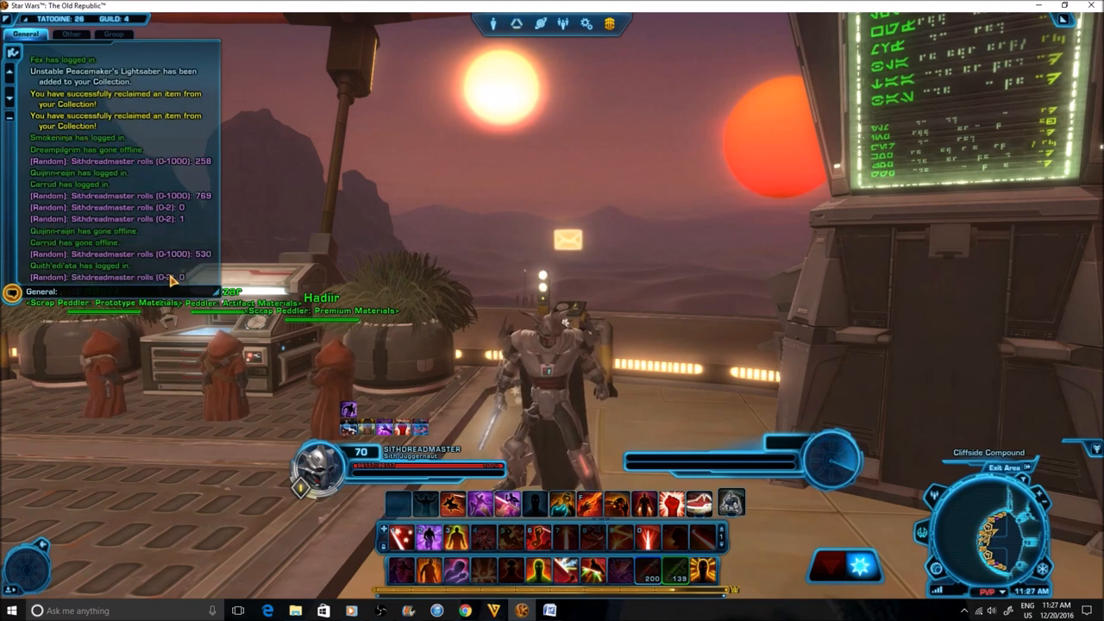
mouse_move(112, 293)
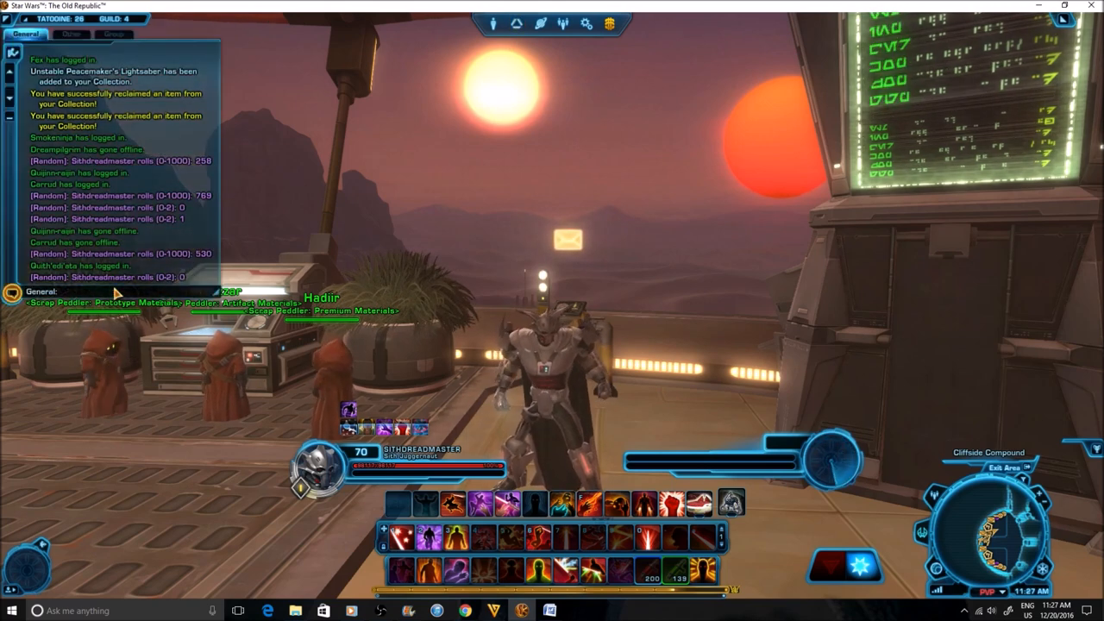
text(/roll)
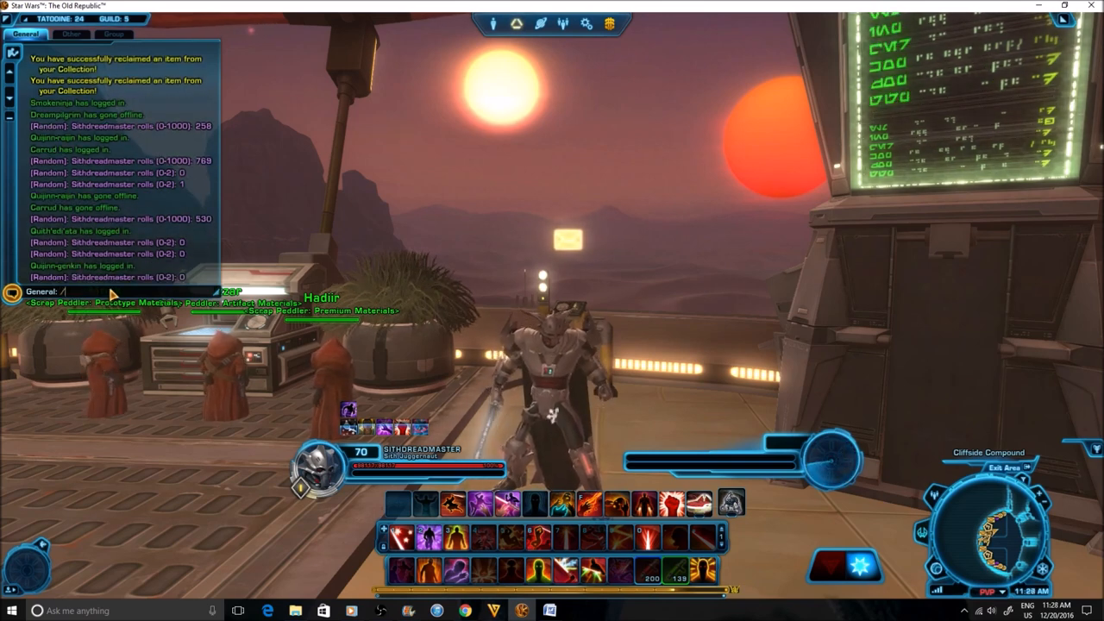
text(/roll [1-2)
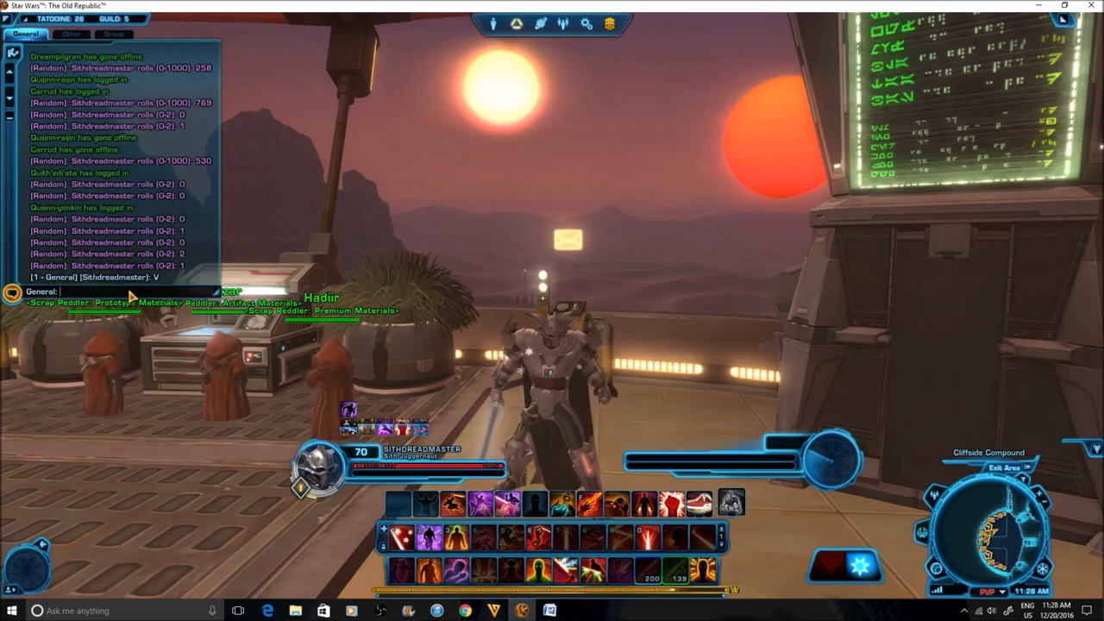
text(/roll (1-2))
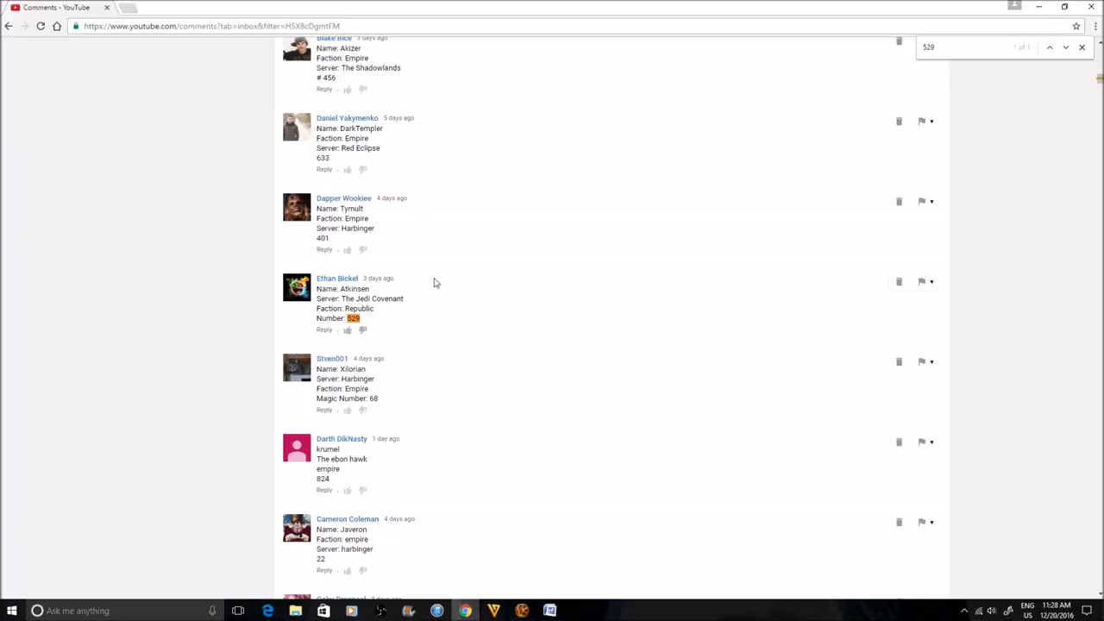
mouse_move(324, 331)
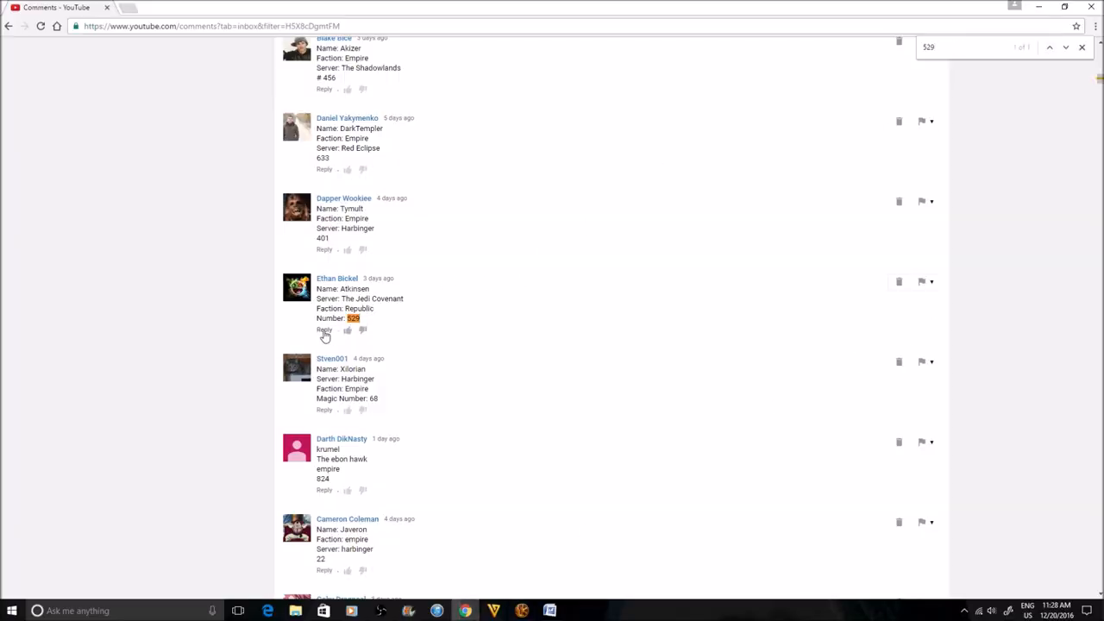
- Post the reply "You have won the giveaway!" under the 529 comment
click(324, 329)
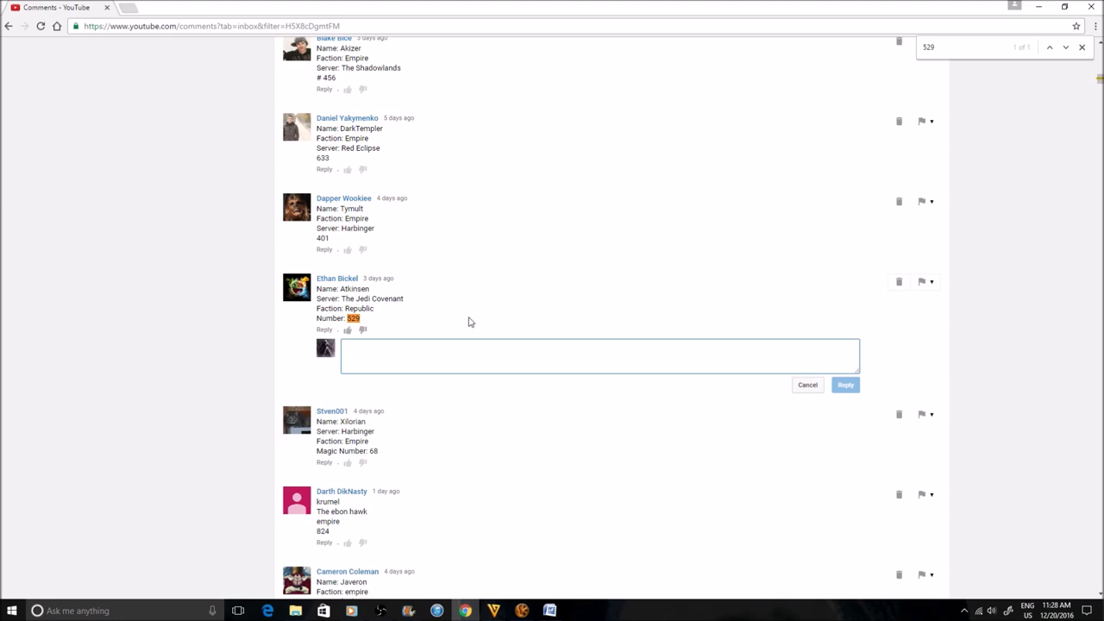
text(You have won the giveaway!)
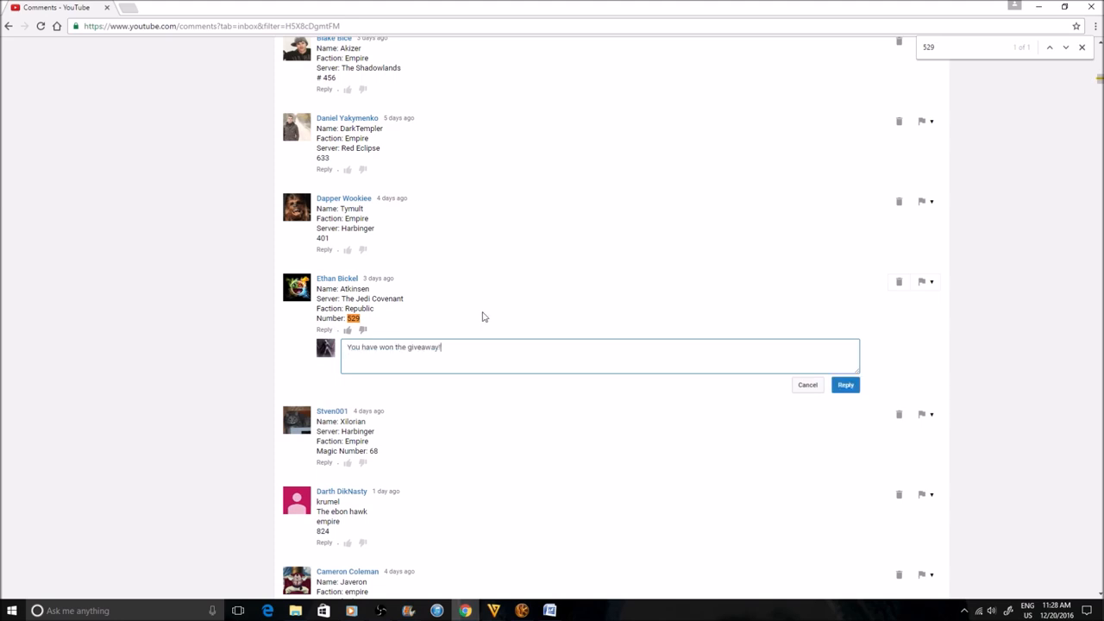
click(845, 385)
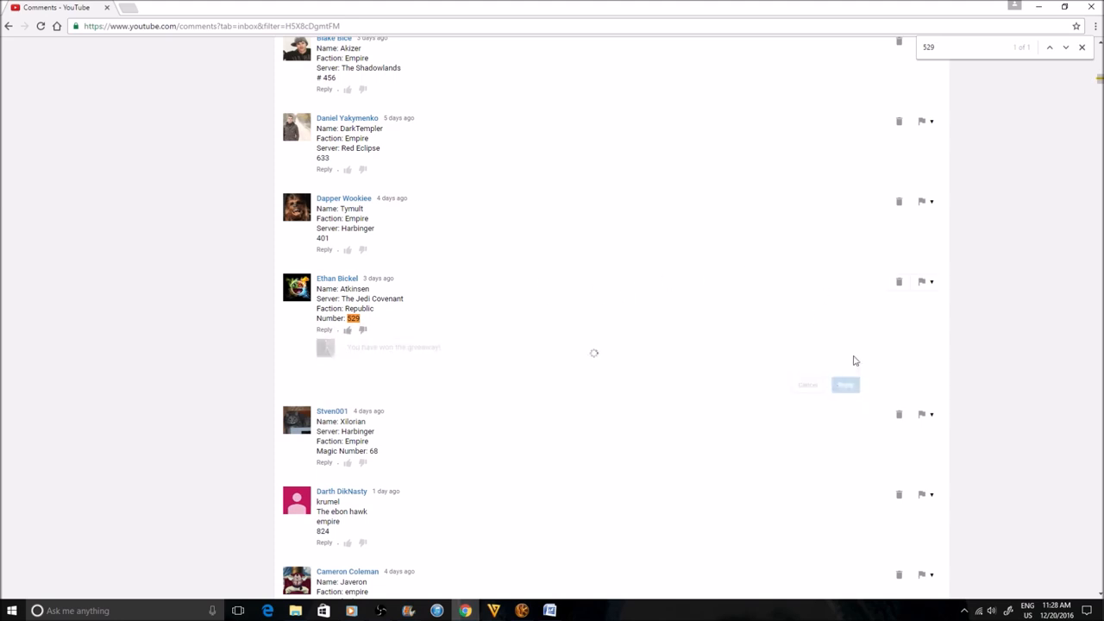
click(845, 384)
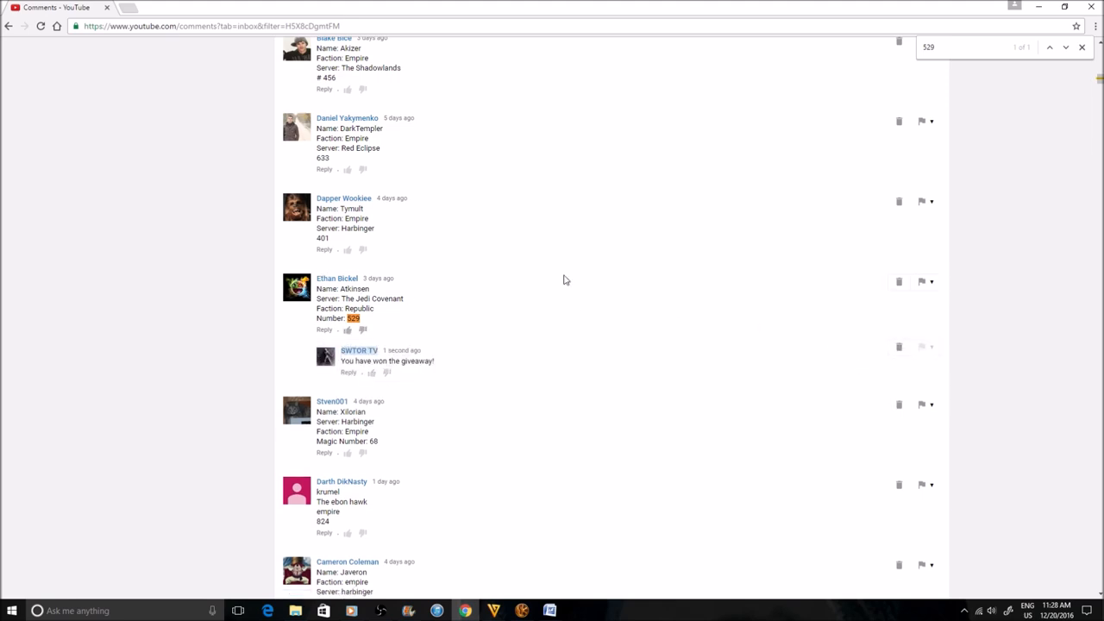
mouse_move(1098, 93)
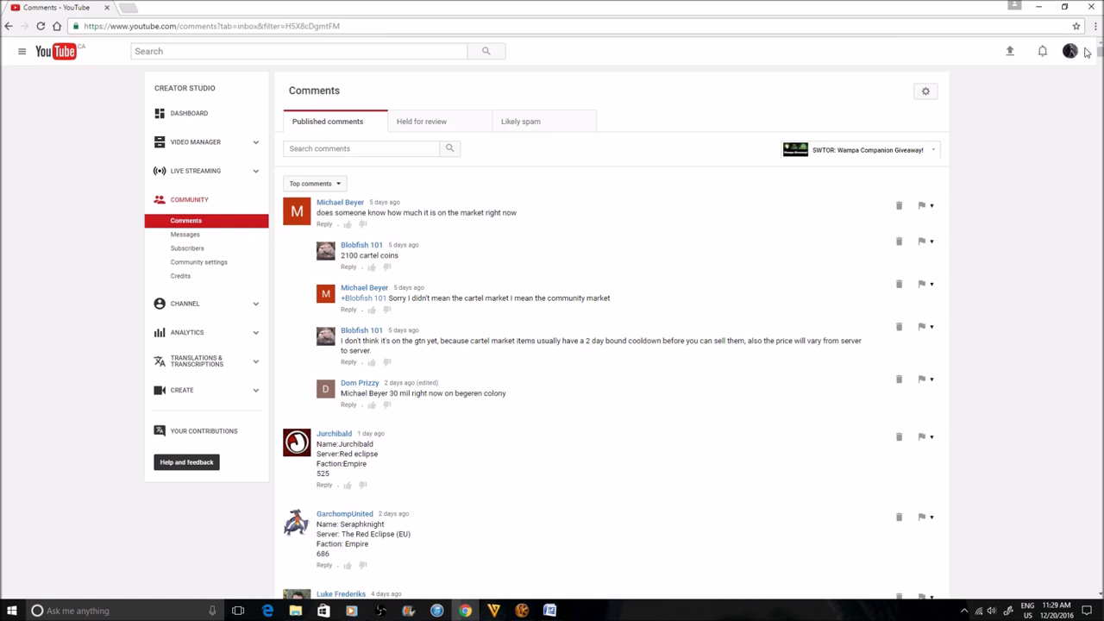
mouse_move(879, 340)
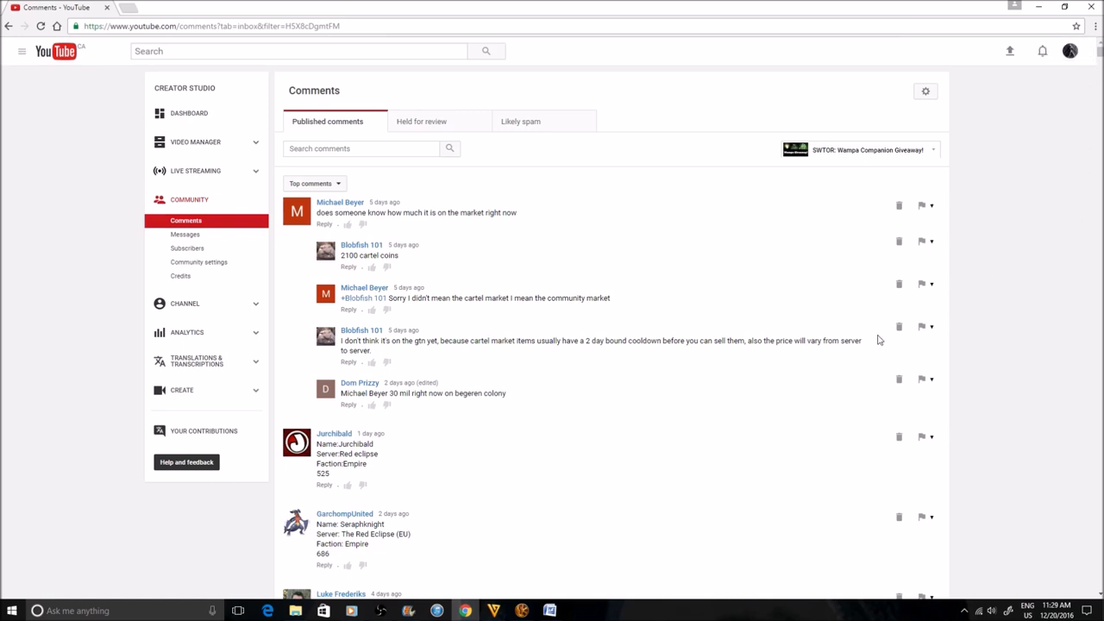